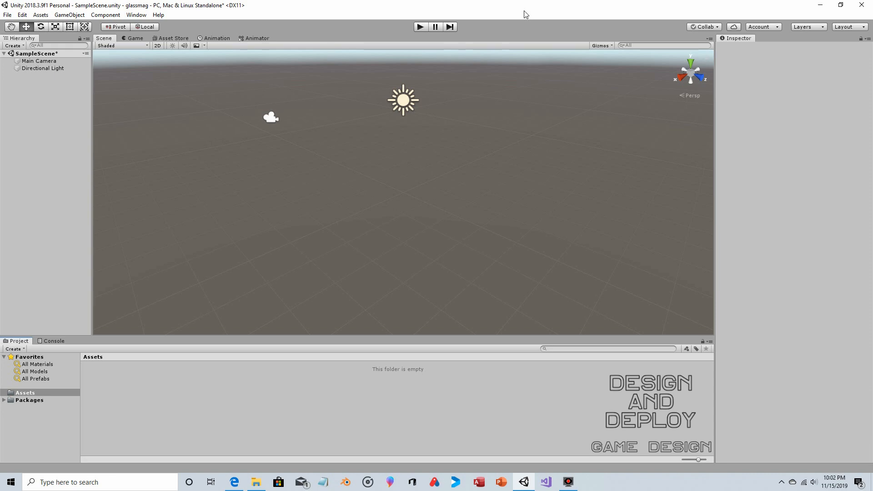
mouse_move(457, 156)
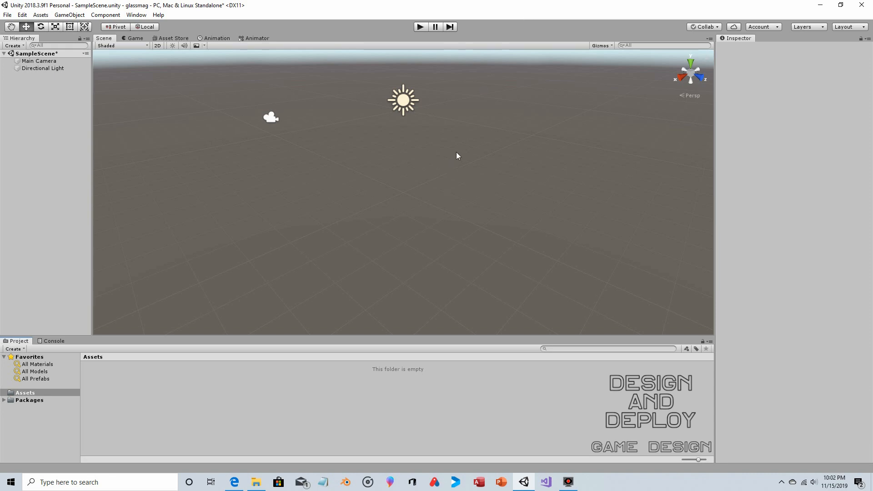
mouse_move(406, 157)
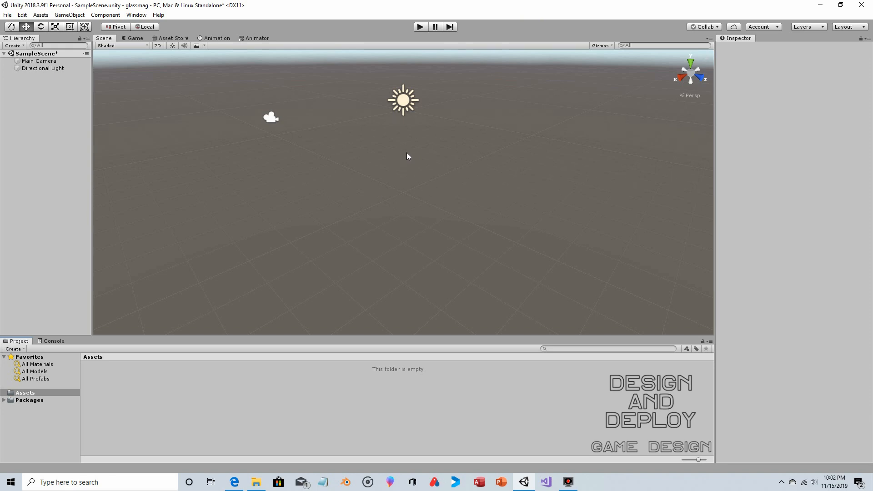
mouse_move(464, 177)
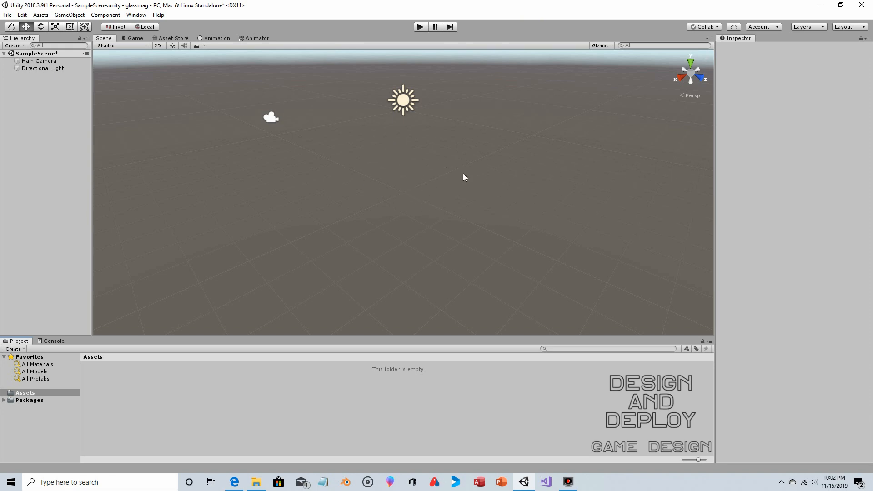
mouse_move(268, 75)
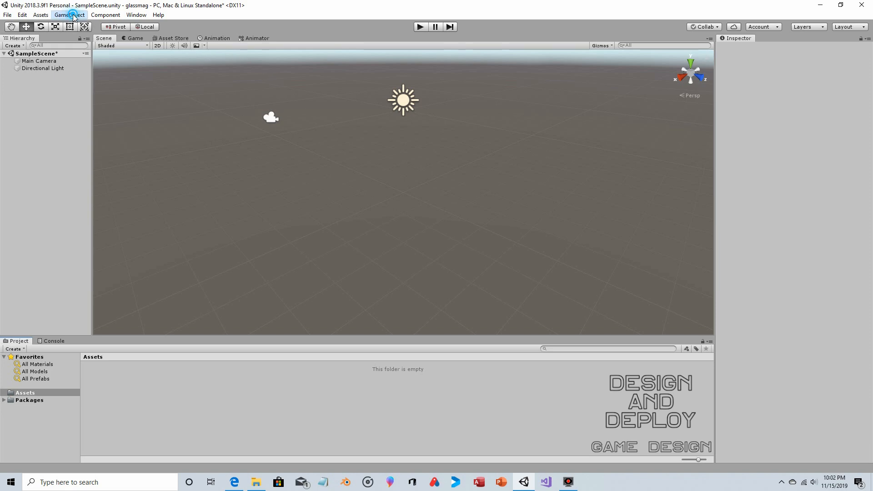
Add a Plane and set its Scale X and Z to 2
left_click(69, 15)
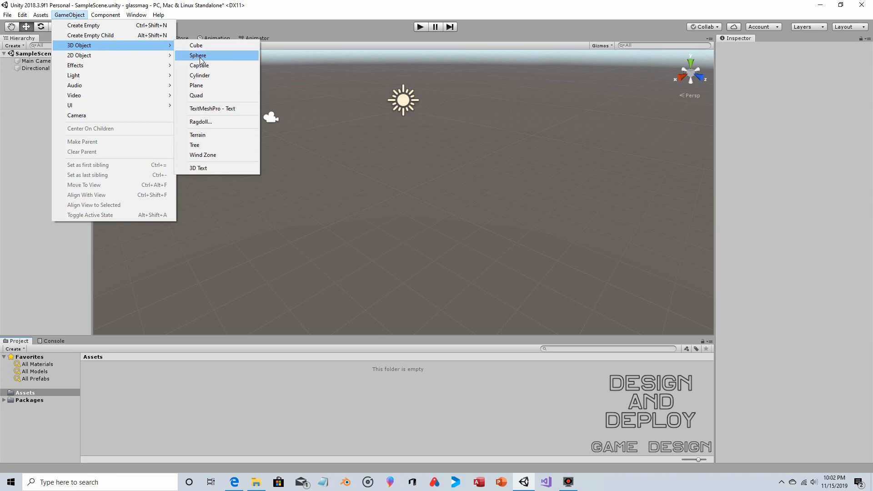
left_click(196, 85)
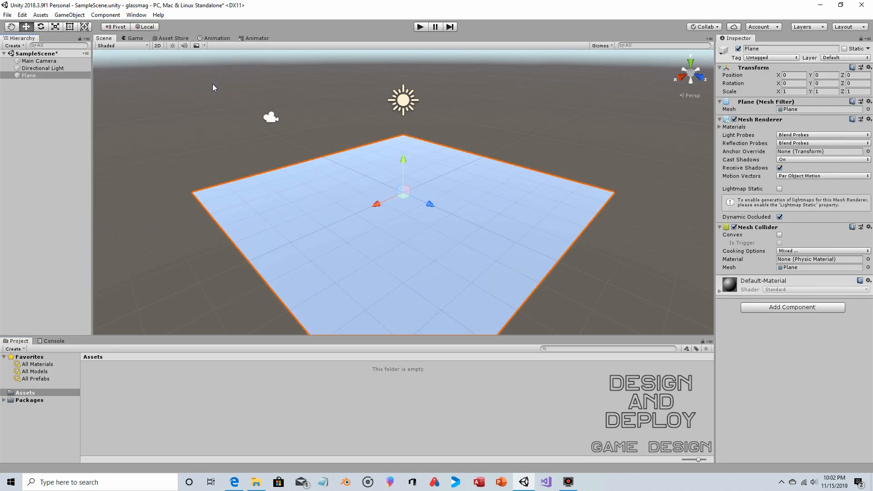
left_click(793, 91)
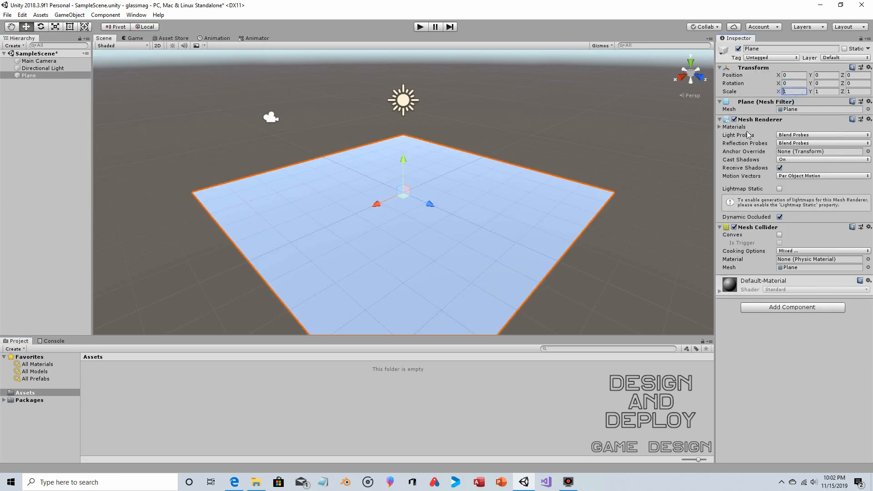
type("2")
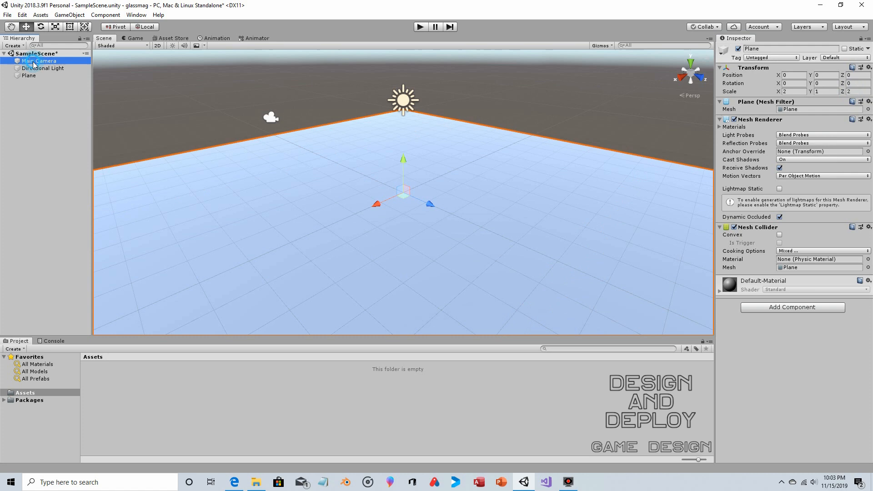
left_click(39, 61)
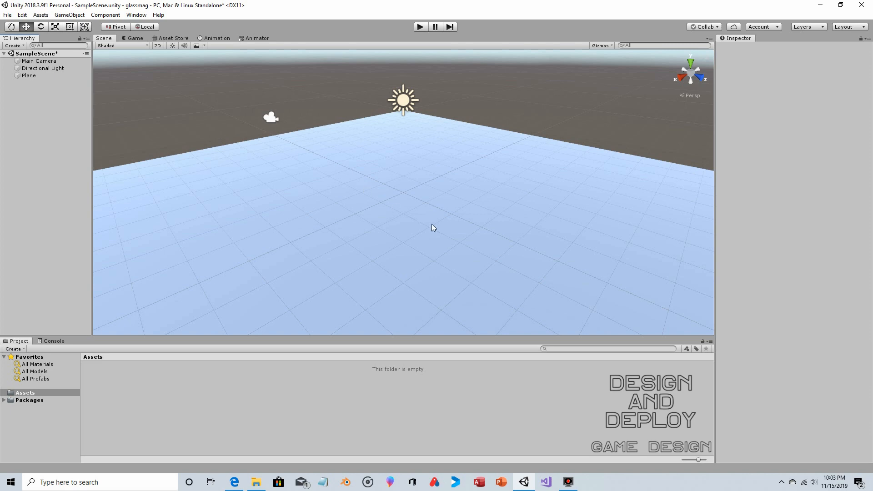
Add a Cube and drag it forward along Z to about 4.36
left_click(69, 15)
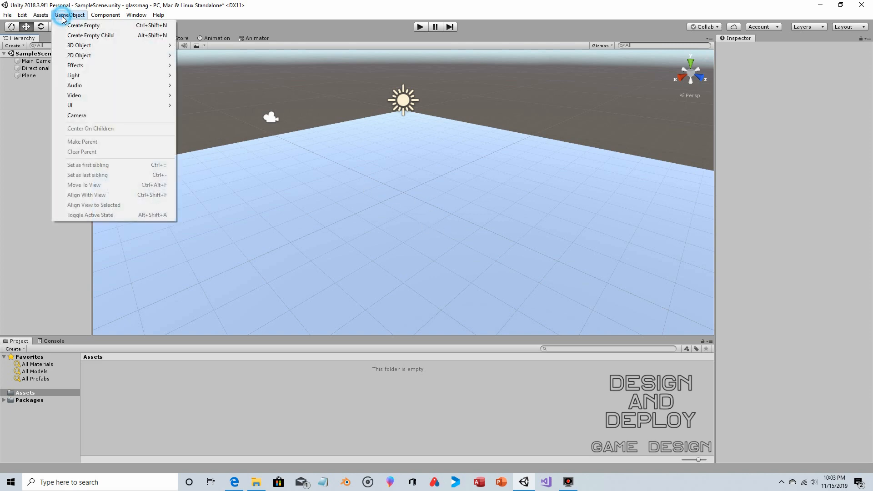
mouse_move(79, 45)
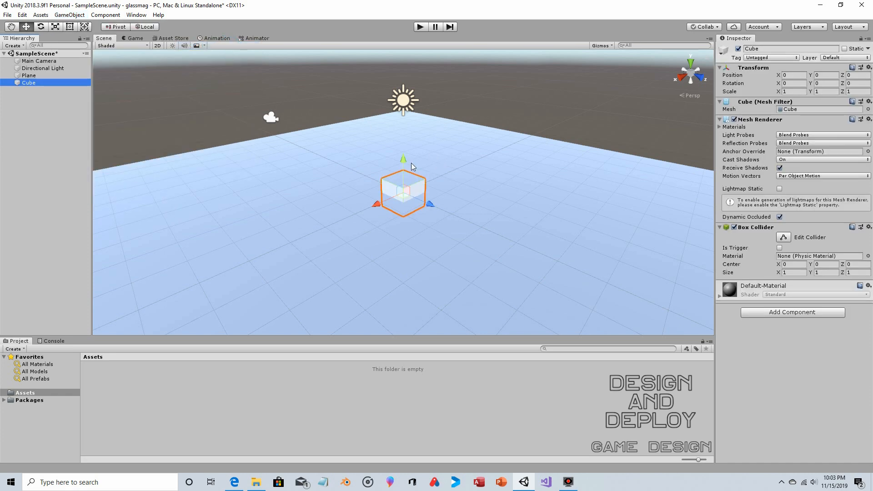
left_click_drag(404, 159, 401, 144)
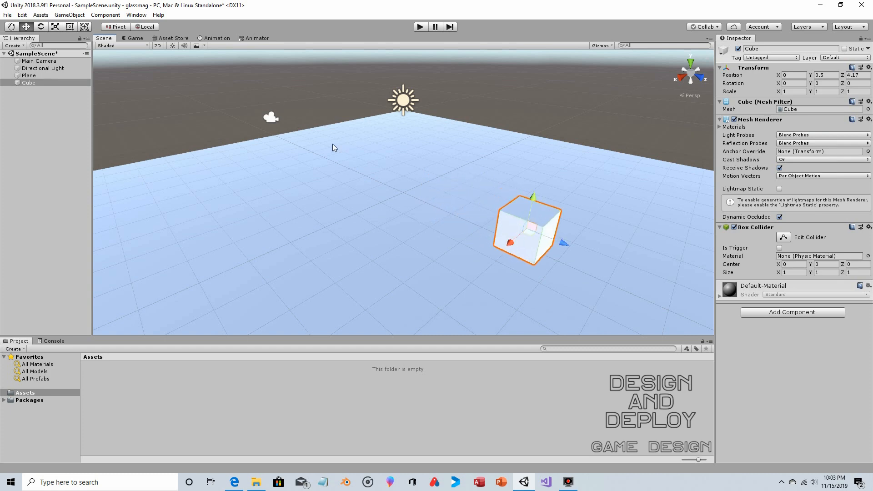
left_click_drag(563, 243, 570, 248)
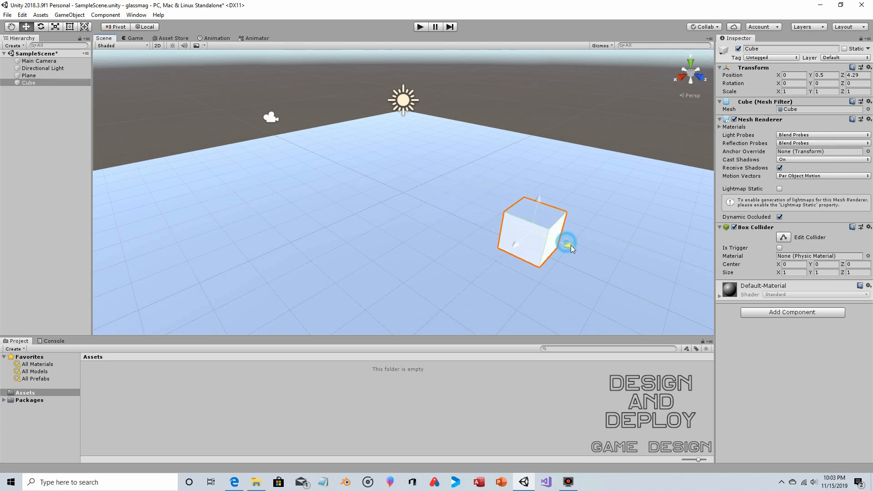
left_click_drag(567, 243, 571, 245)
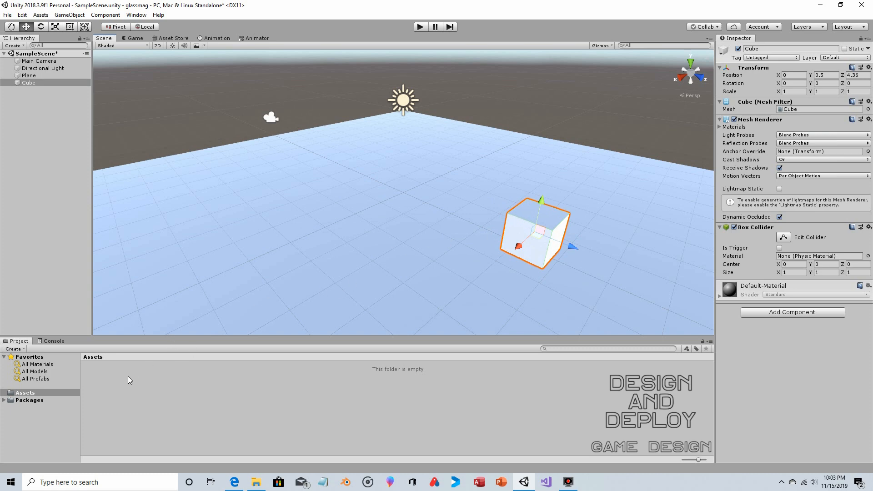
mouse_move(149, 353)
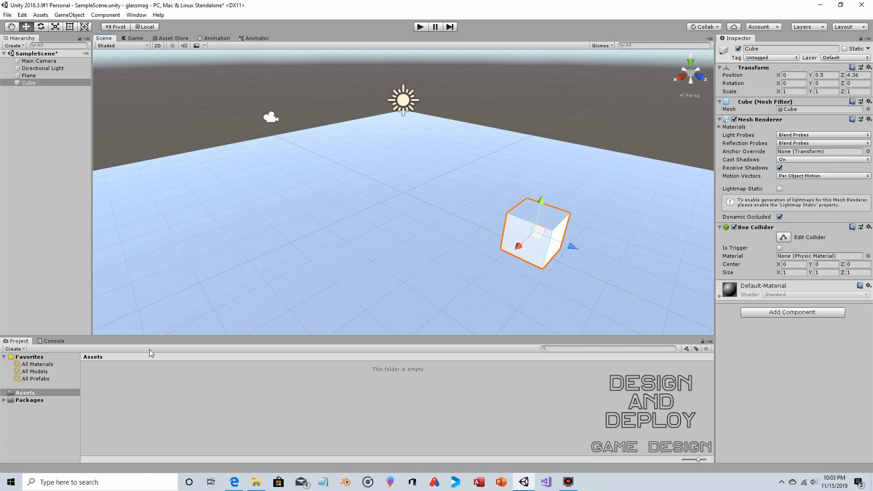
mouse_move(106, 365)
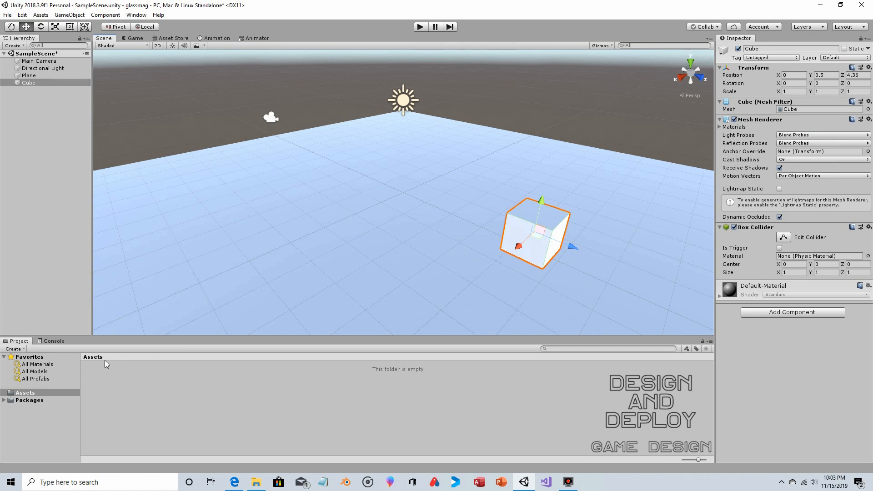
mouse_move(108, 375)
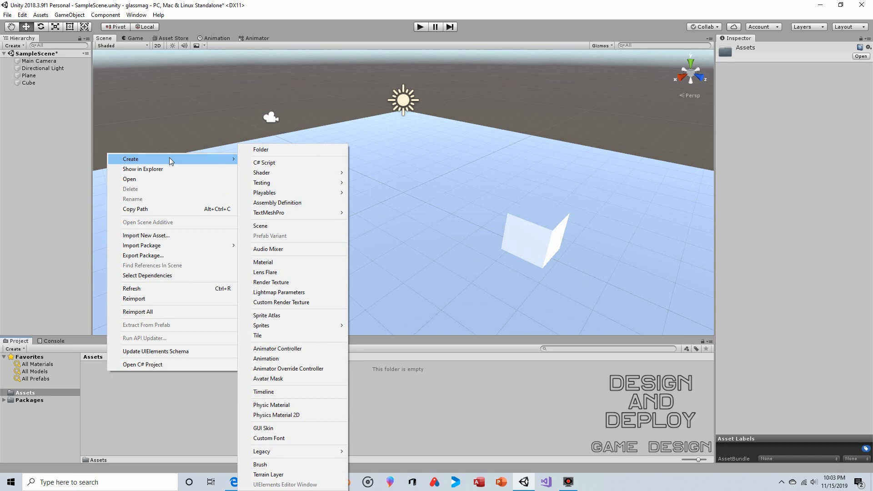
Create a material named bluemat with a 0096FF blue albedo colour
left_click(263, 262)
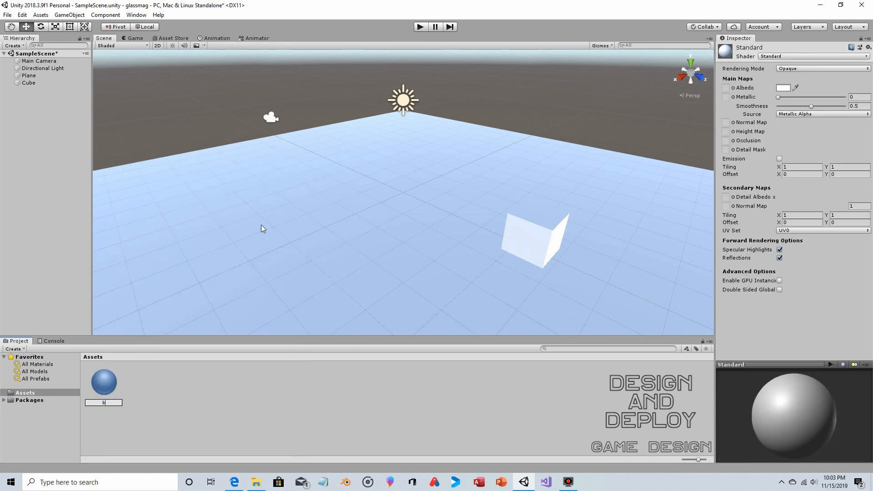
type("bluemat")
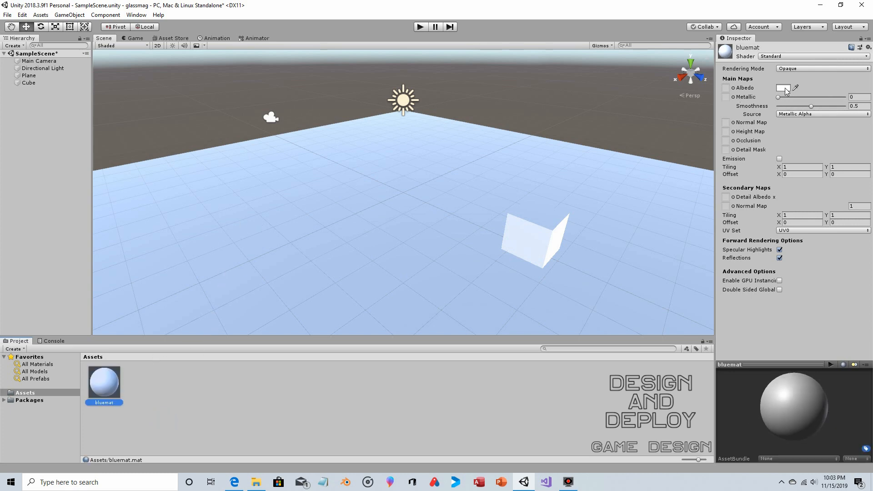
left_click(783, 87)
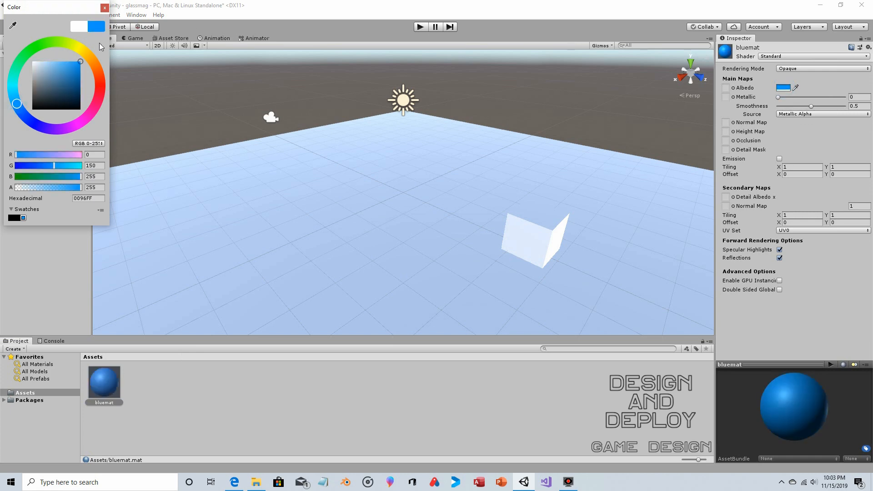
left_click(104, 7)
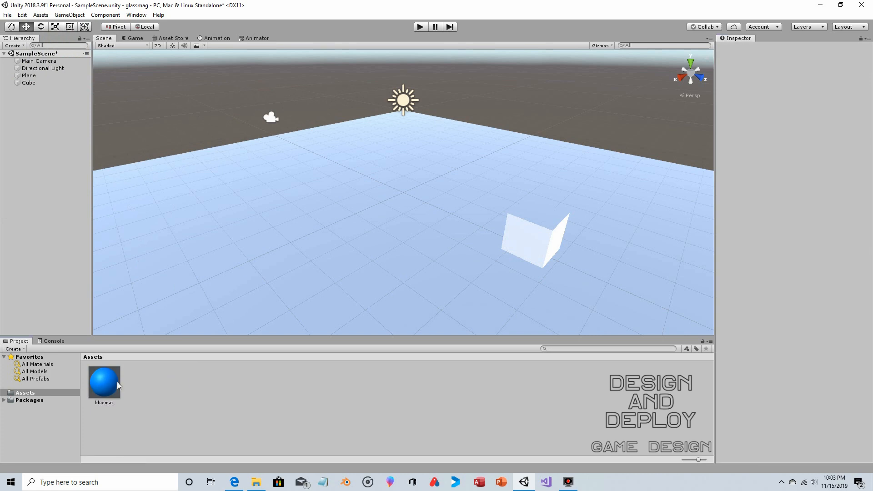
left_click(104, 381)
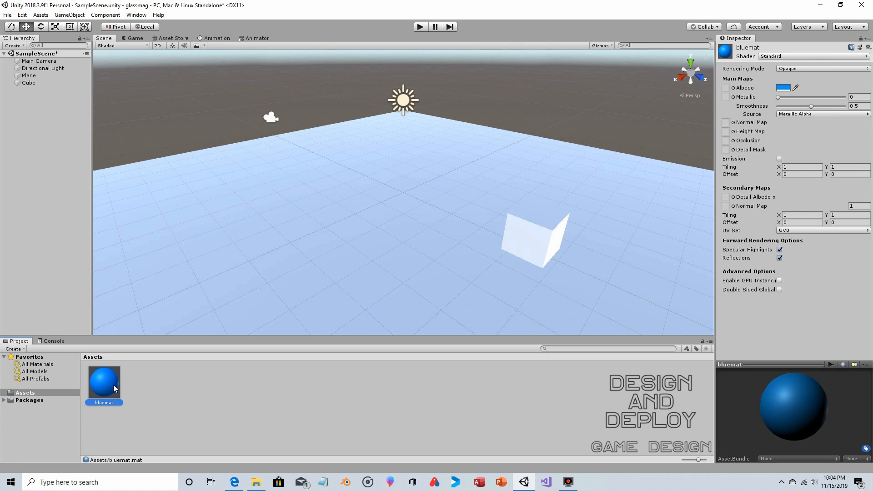
mouse_move(112, 385)
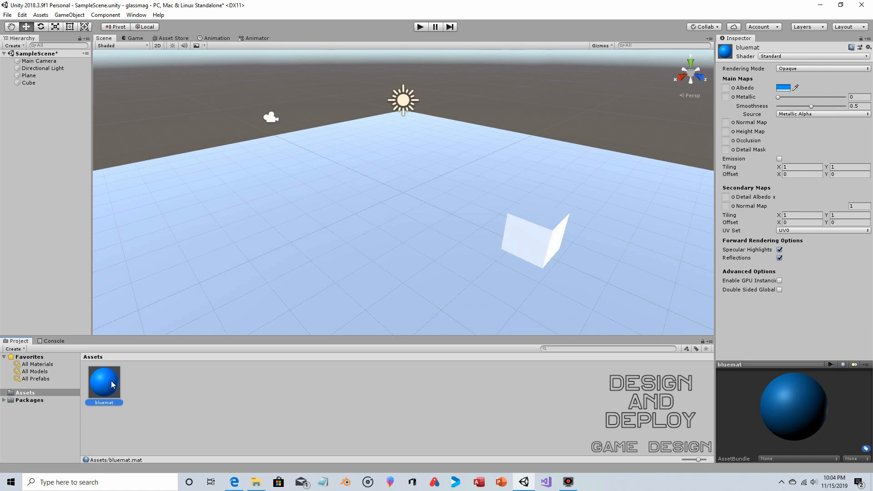
mouse_move(110, 385)
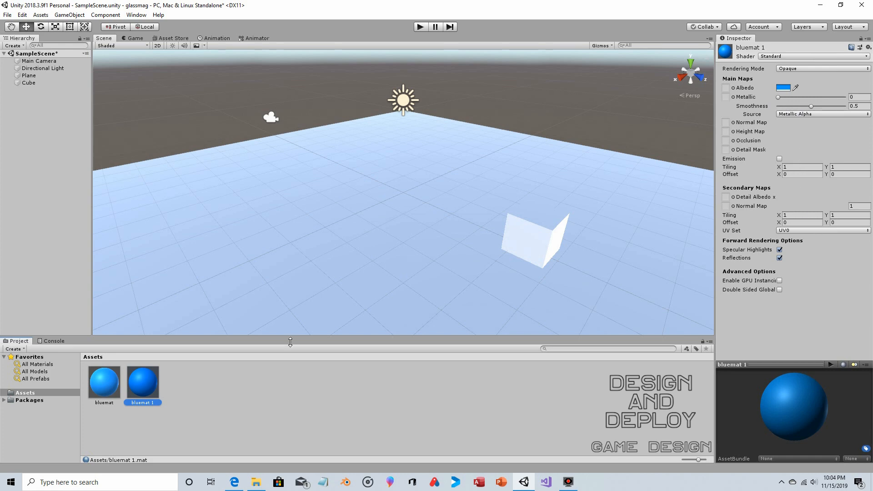
Rename the duplicated material to greenmat and pick a new albedo colour
double_click(142, 402)
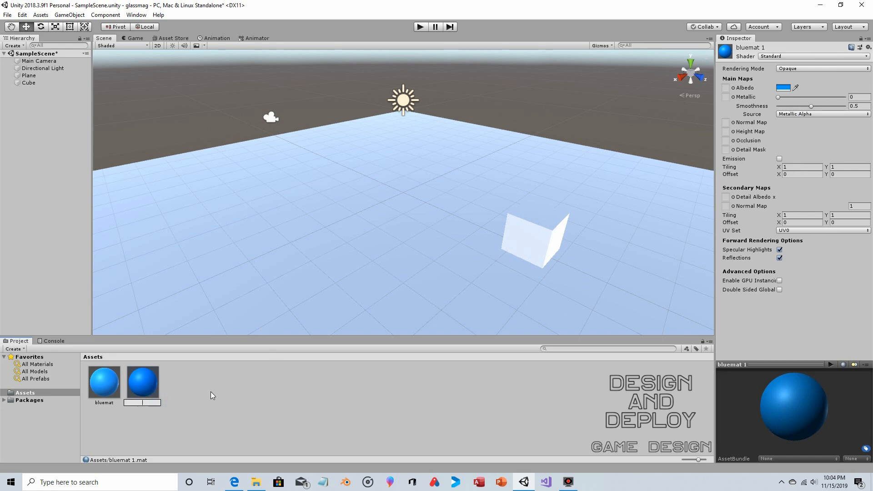
type("greenmat")
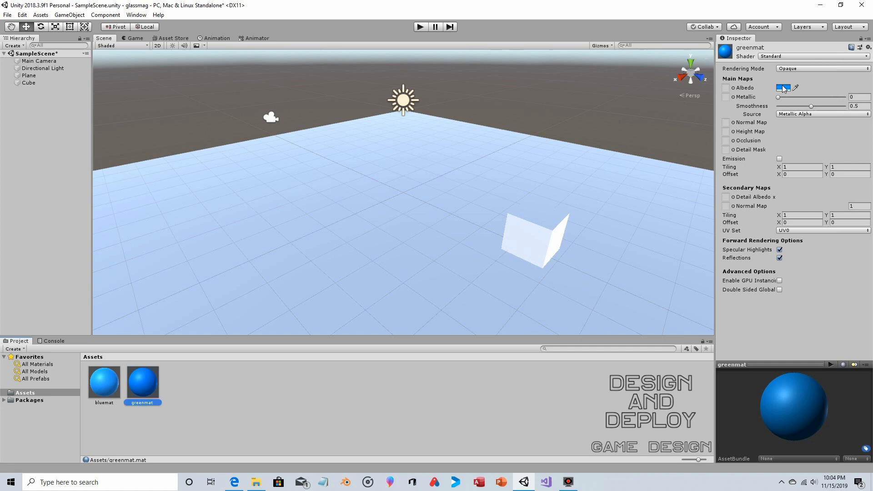
left_click(783, 87)
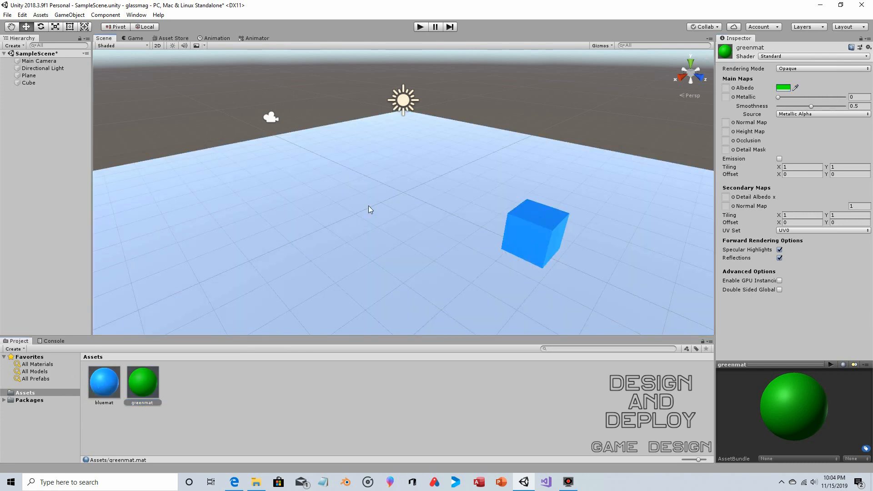
Add a Sphere, raise it onto the plane, and apply greenmat to it
left_click(69, 15)
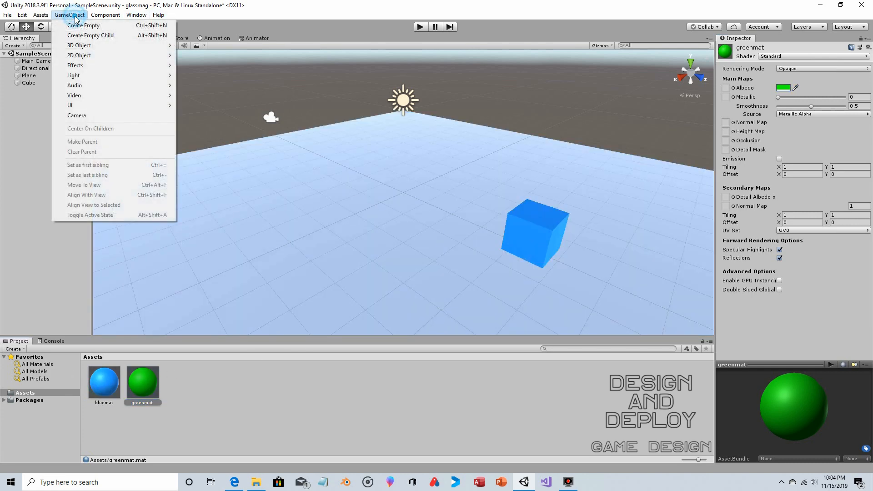
mouse_move(79, 45)
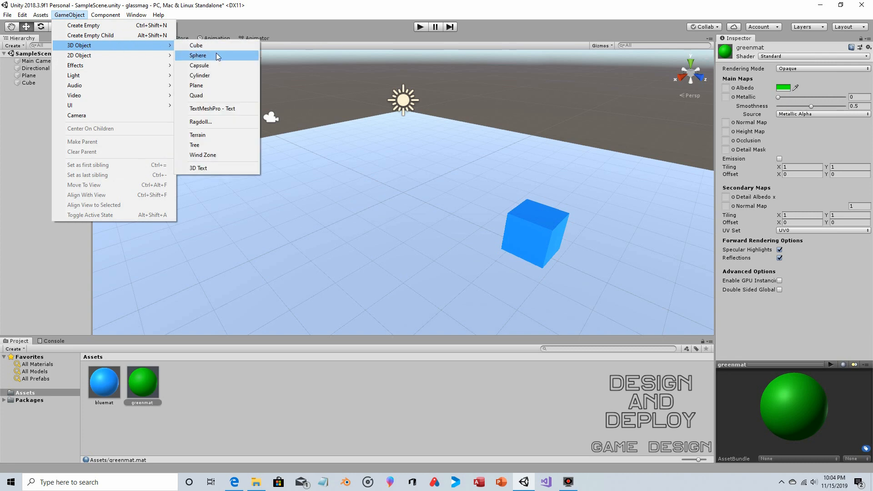
left_click(197, 55)
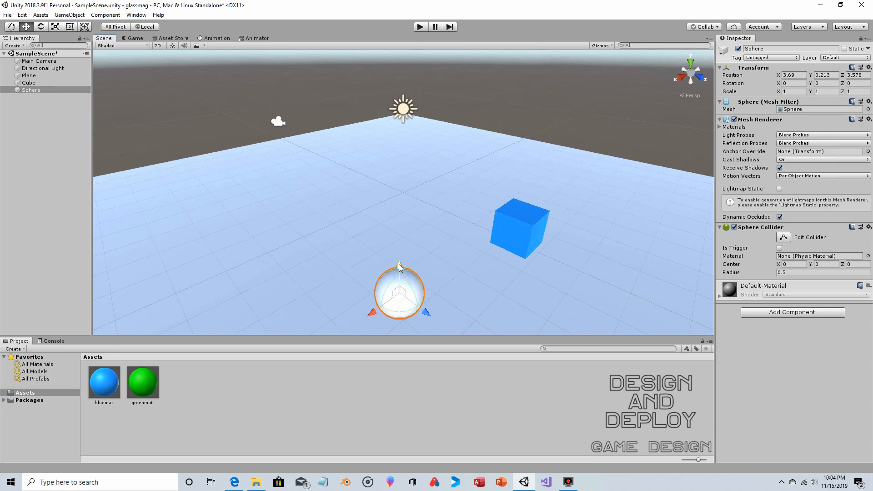
left_click_drag(400, 266, 399, 253)
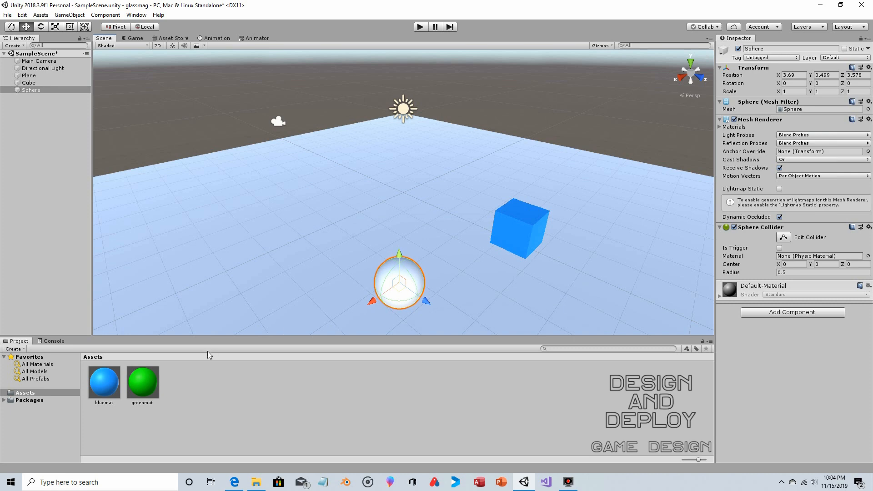
left_click_drag(142, 382, 399, 281)
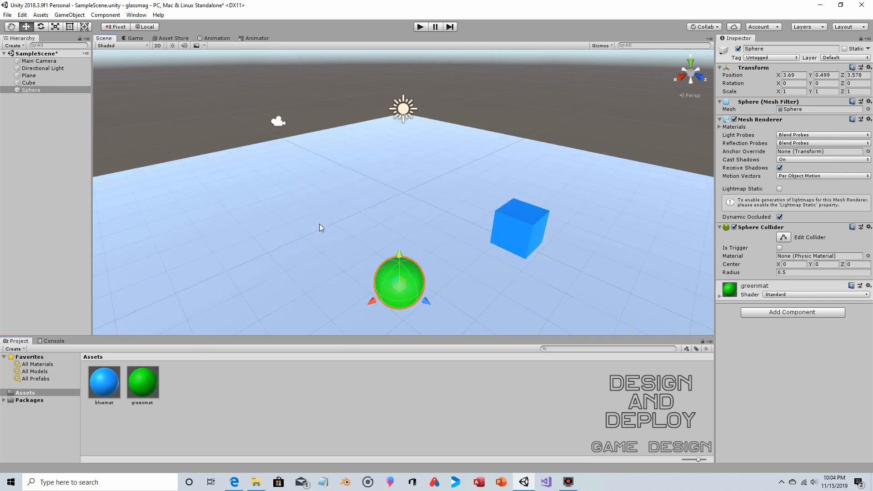
mouse_move(336, 171)
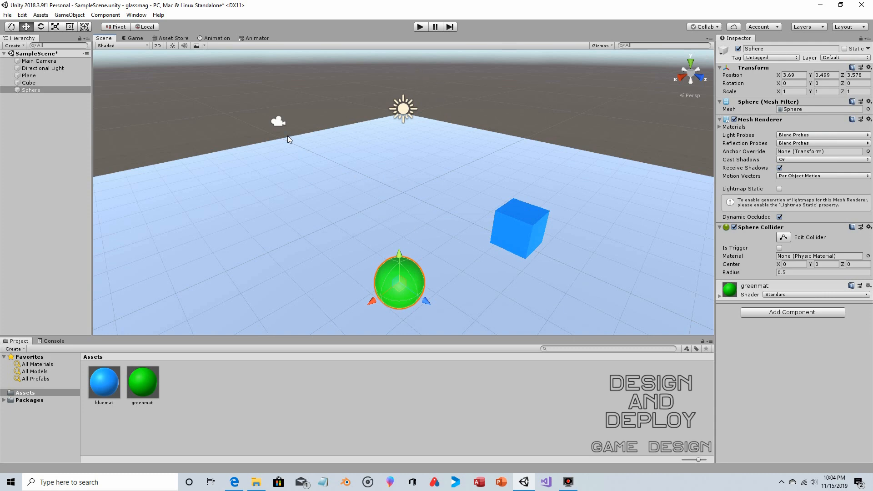
mouse_move(193, 110)
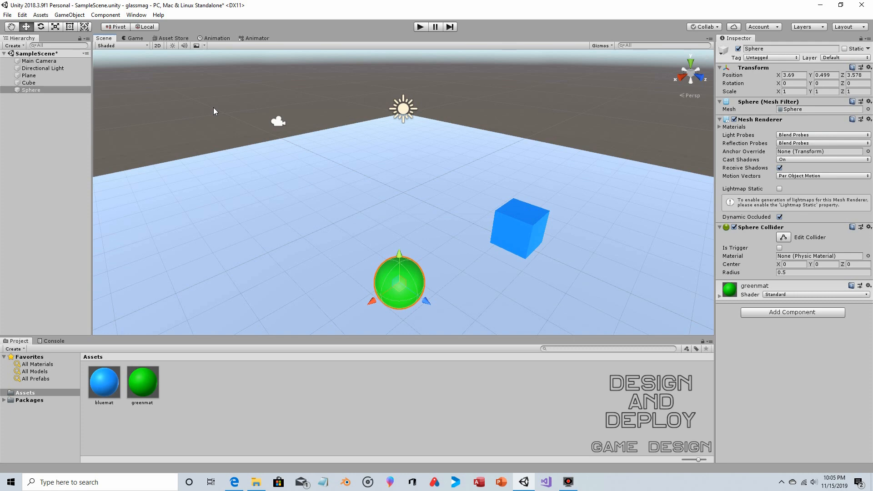
mouse_move(158, 210)
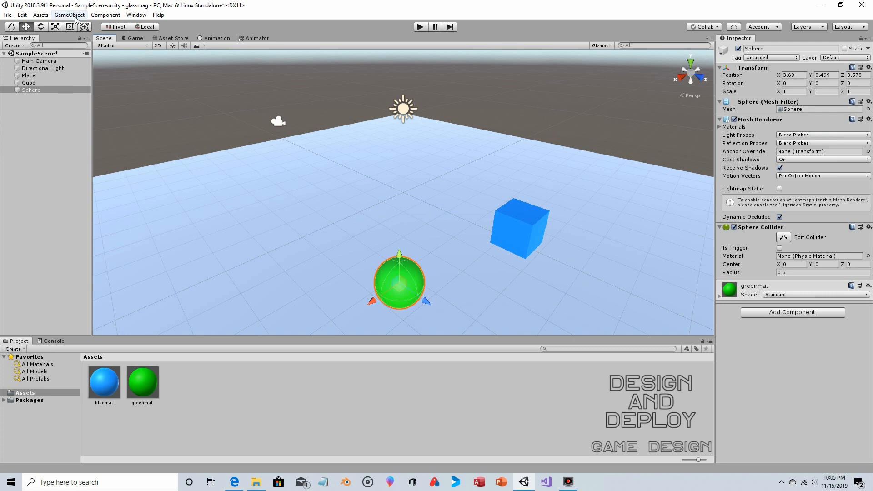
Add a Cylinder flattened to a thin disc: Position Y 1.24, Scale Y about 0.042
left_click(69, 14)
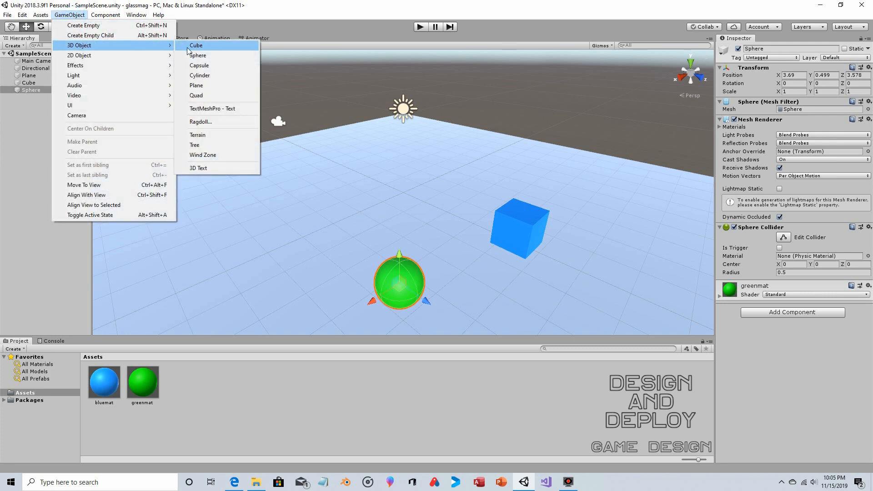
left_click(199, 75)
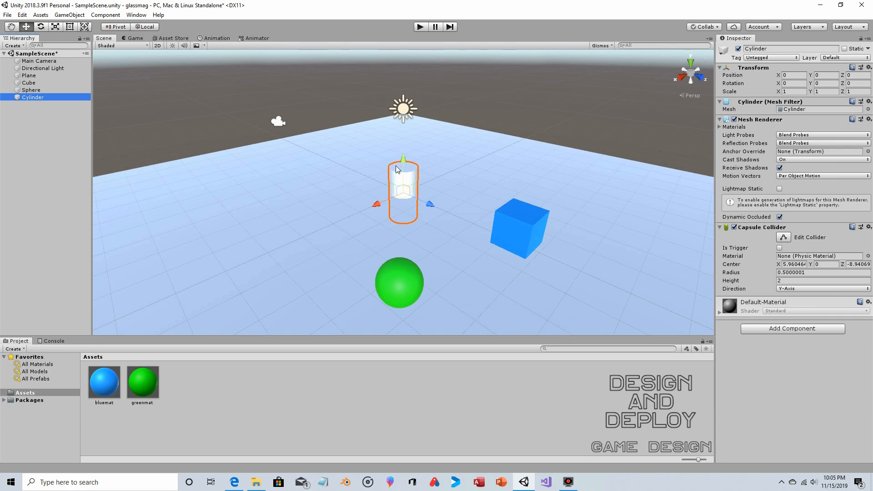
mouse_move(227, 96)
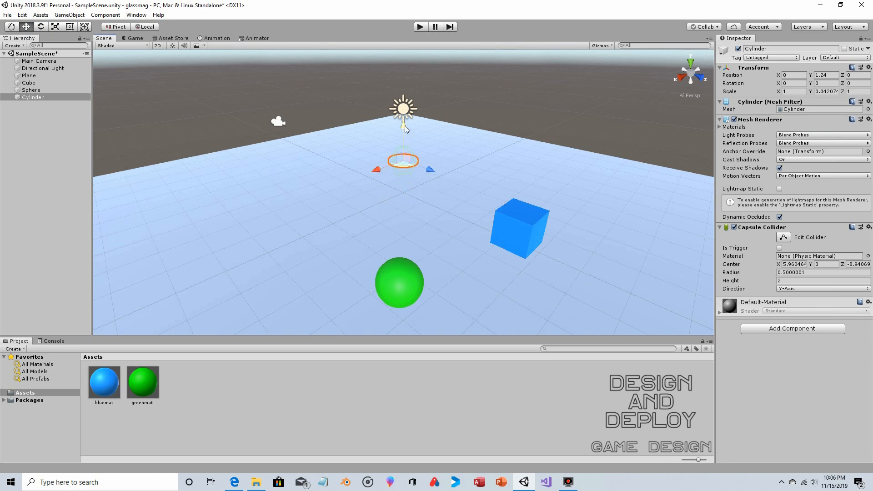
left_click(40, 26)
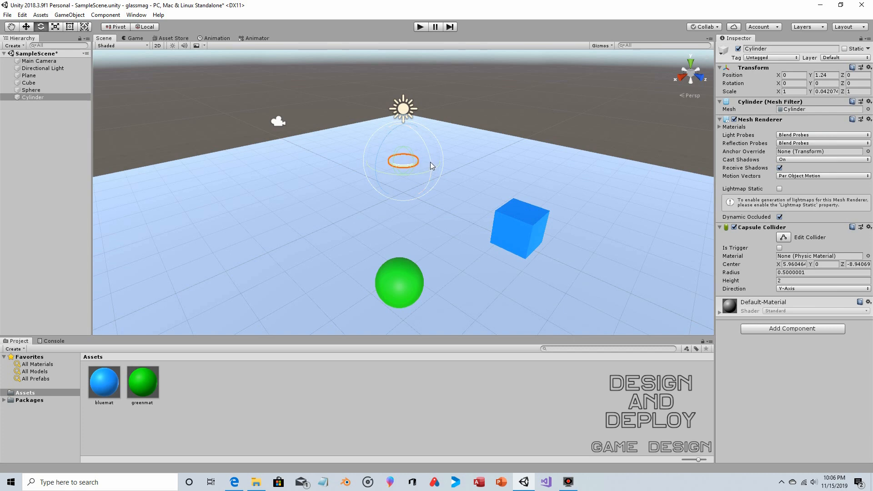
Tip the disc upright, set Scale X and Z to 2, and check Main Camera's position
left_click_drag(432, 166, 426, 142)
type("90")
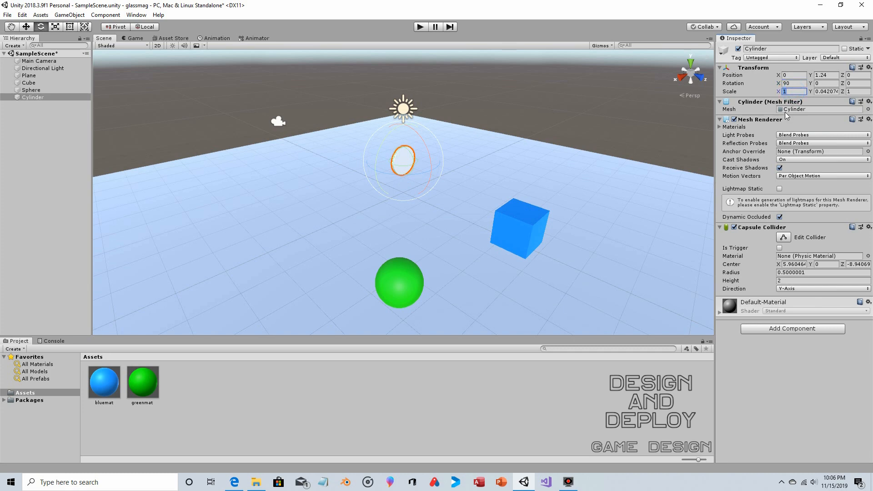
type("2")
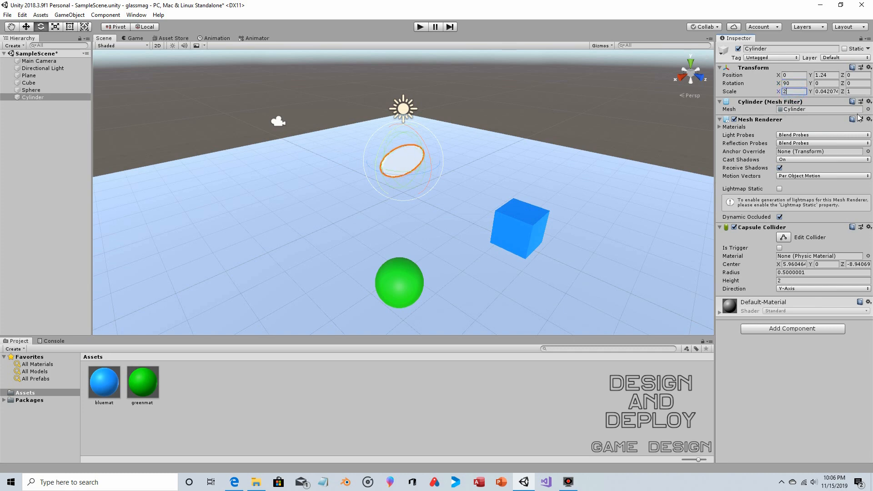
type("2")
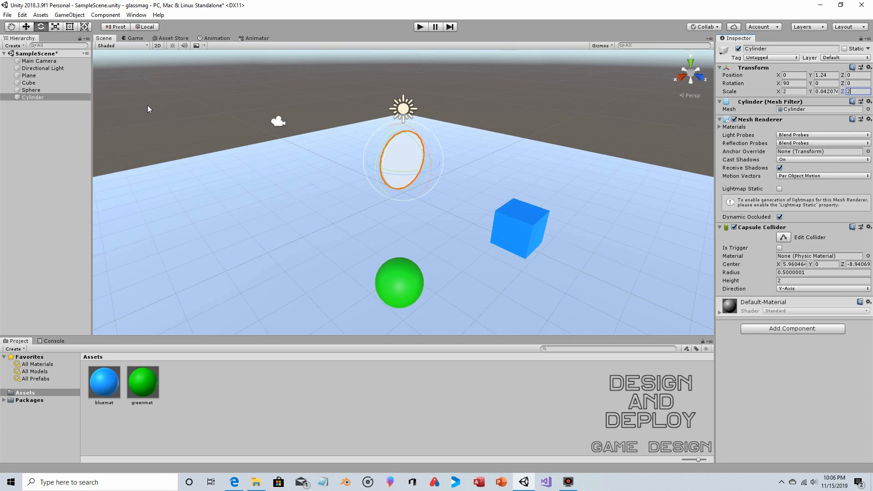
mouse_move(278, 115)
type("-3.02")
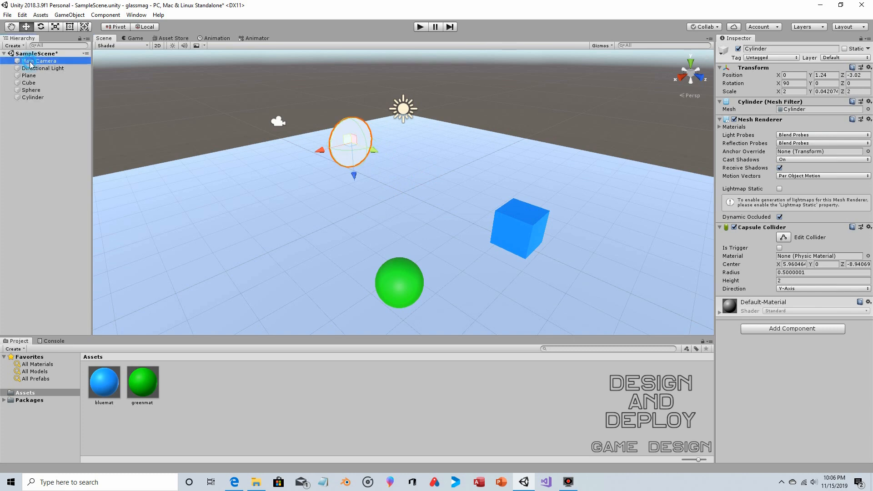
left_click(39, 61)
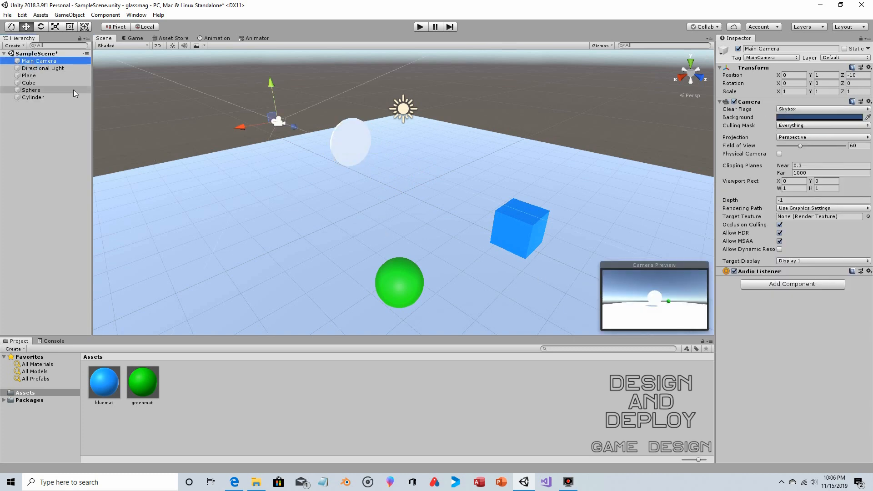
left_click(32, 97)
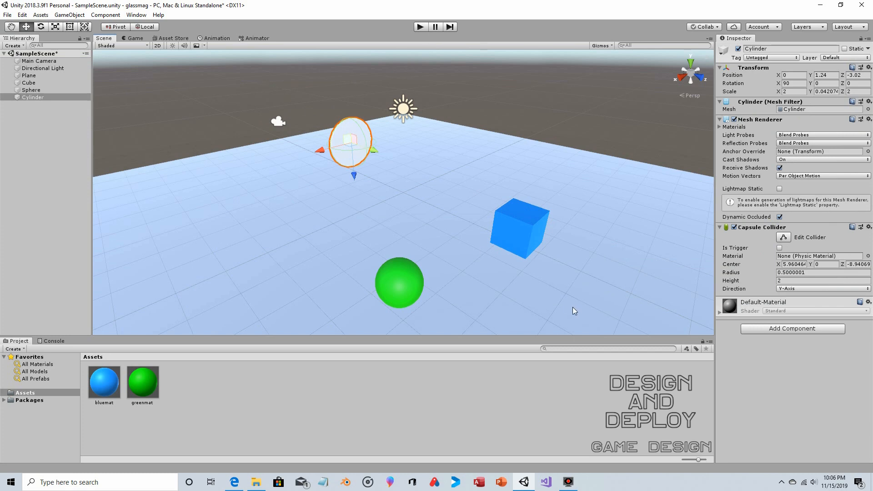
mouse_move(289, 172)
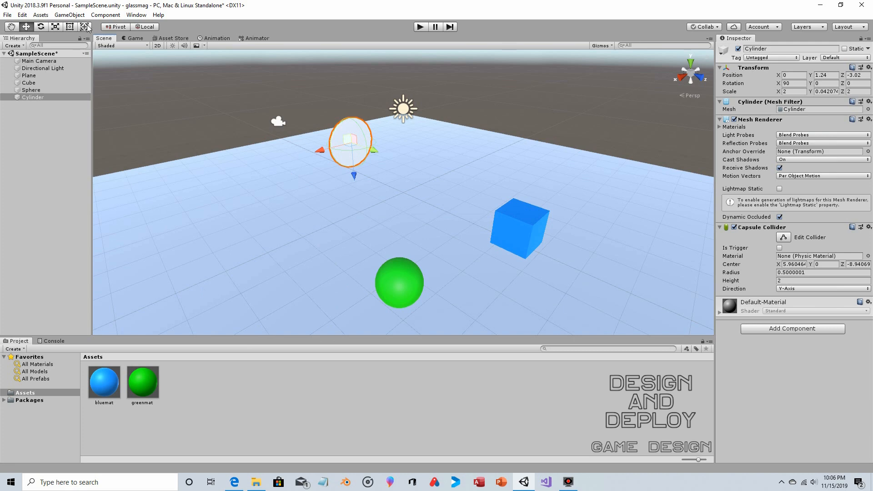
left_click(69, 14)
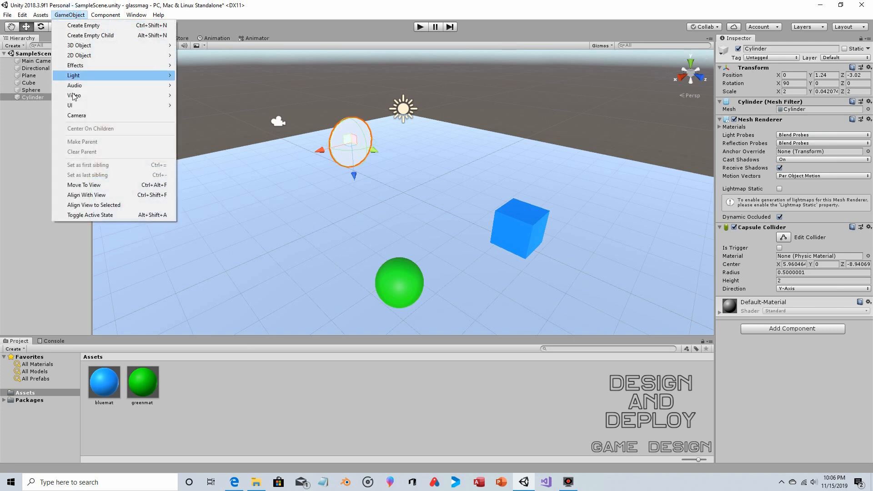
left_click(77, 115)
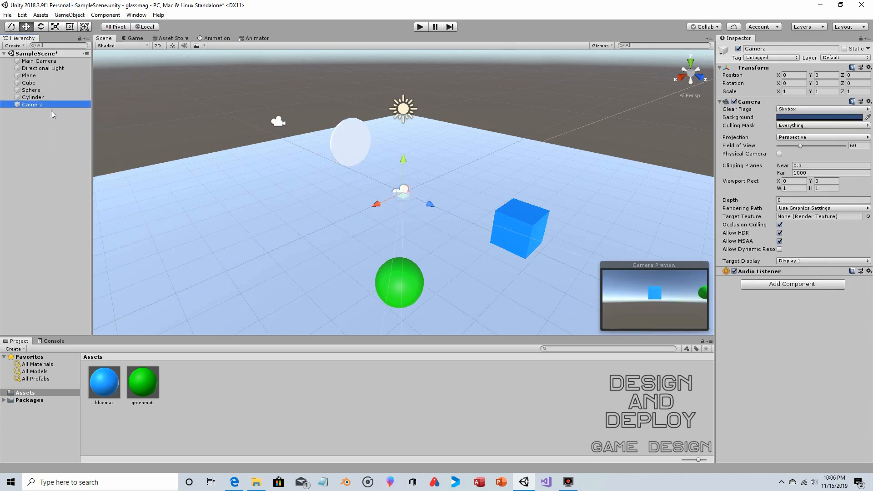
left_click(32, 97)
type("lens")
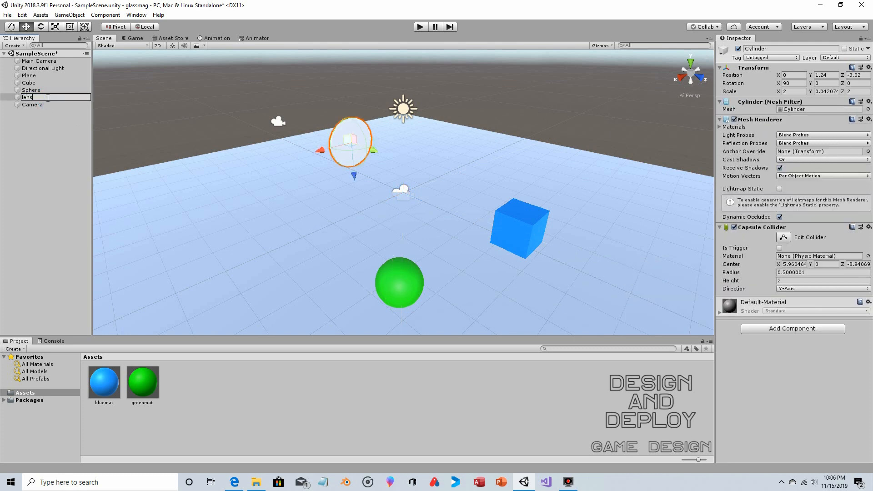
left_click(33, 105)
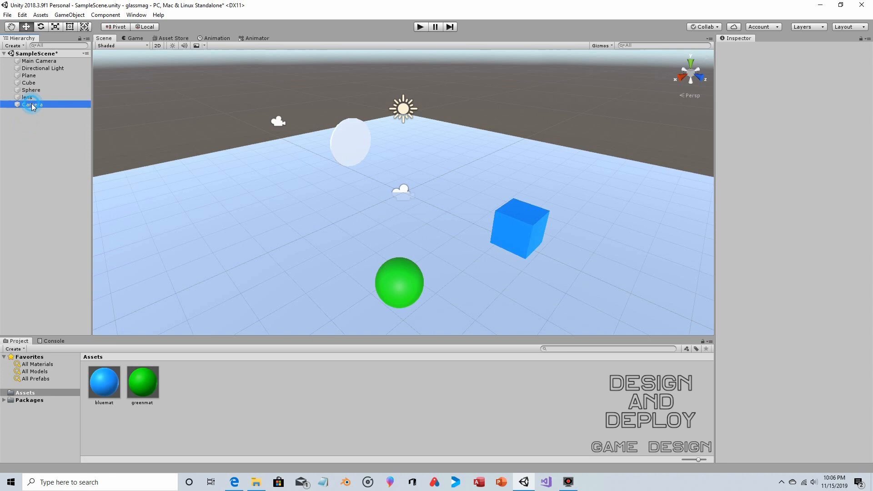
left_click(33, 105)
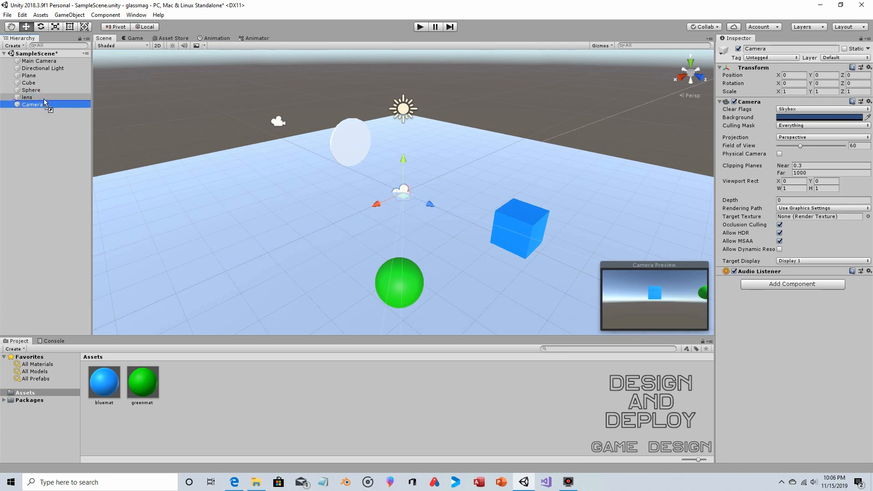
left_click(10, 97)
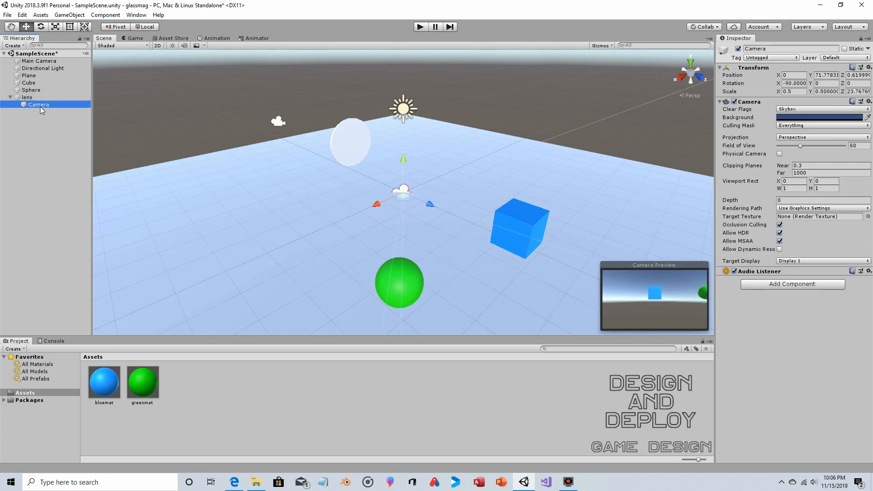
left_click(27, 97)
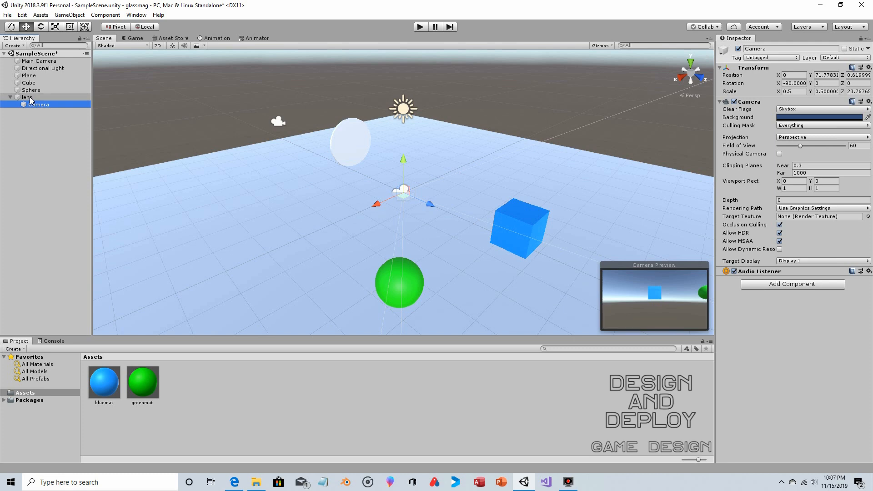
left_click(38, 105)
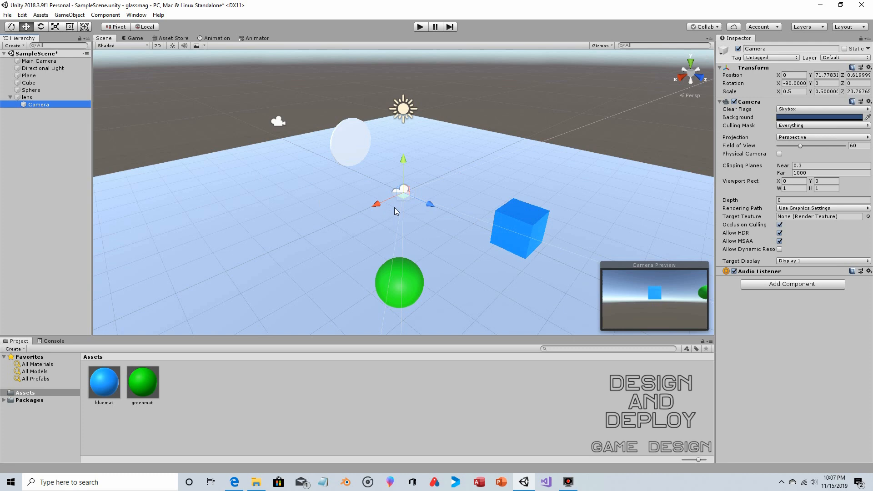
mouse_move(471, 250)
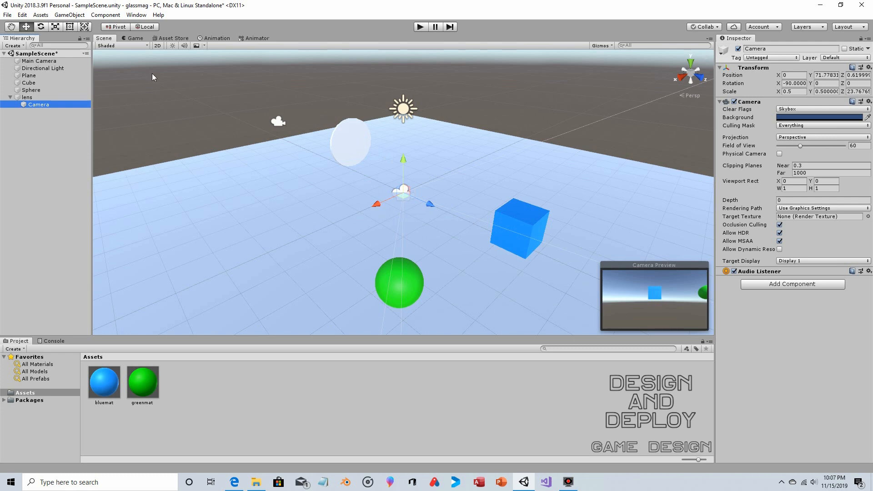
mouse_move(404, 161)
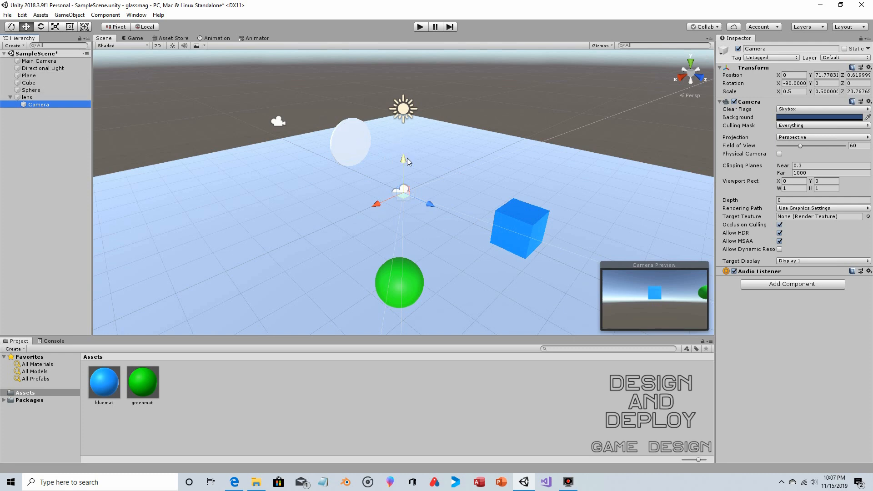
Drag the child camera down to Position Y about 38.4, framing the cube and sphere
left_click_drag(405, 160, 430, 166)
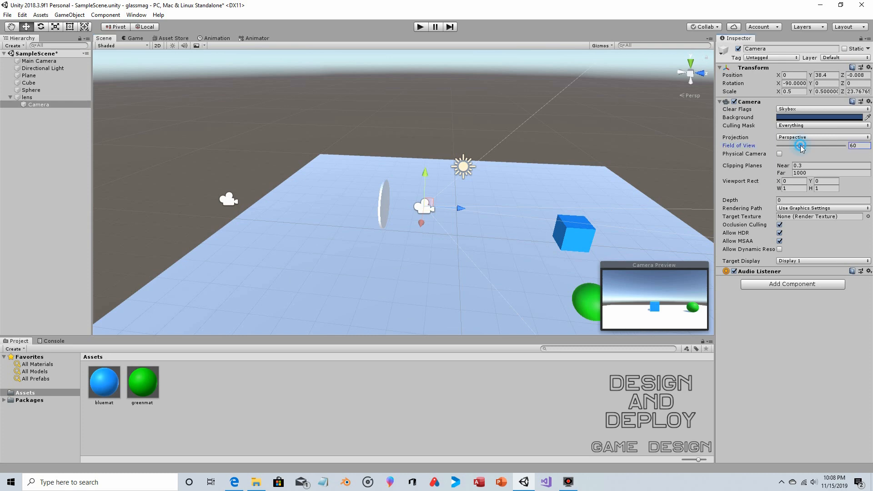
Drag the lens camera's Field of View slider from 60 down to 41
left_click_drag(801, 145, 797, 145)
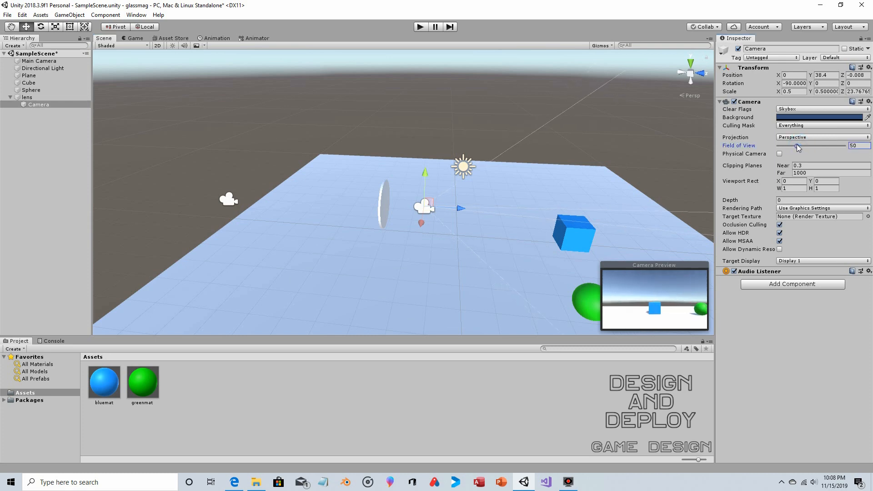
left_click_drag(797, 145, 794, 145)
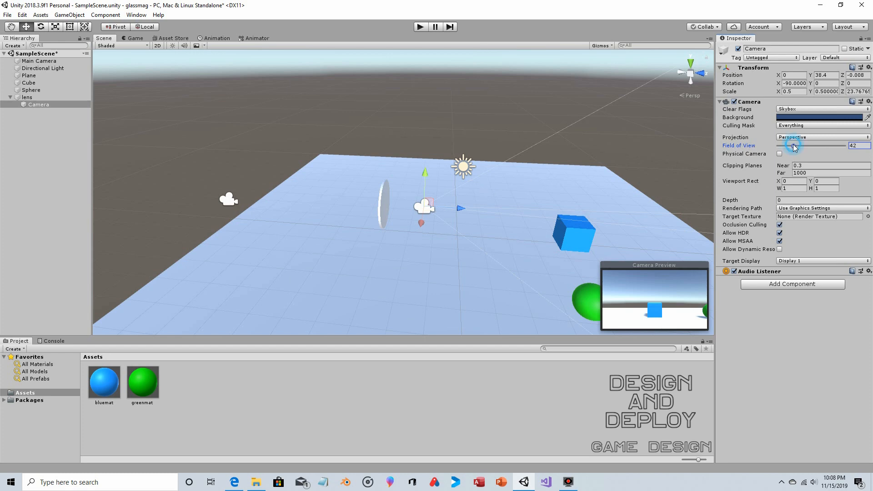
left_click_drag(797, 145, 791, 145)
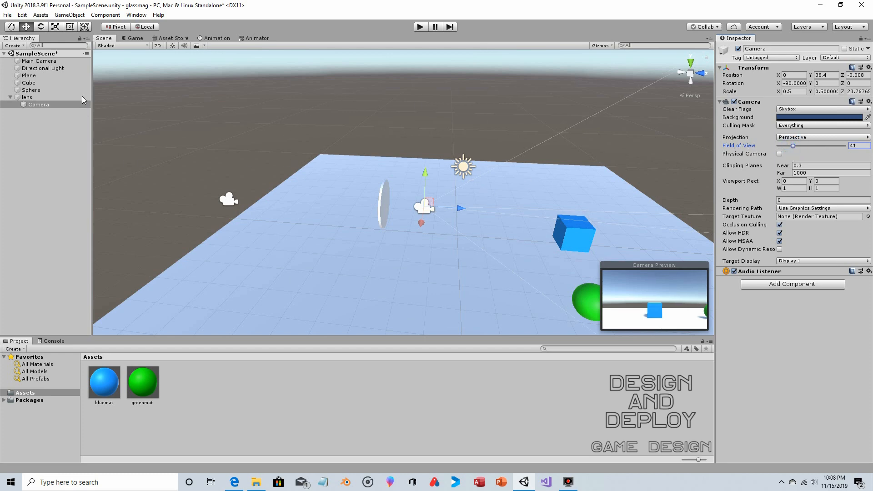
left_click(39, 60)
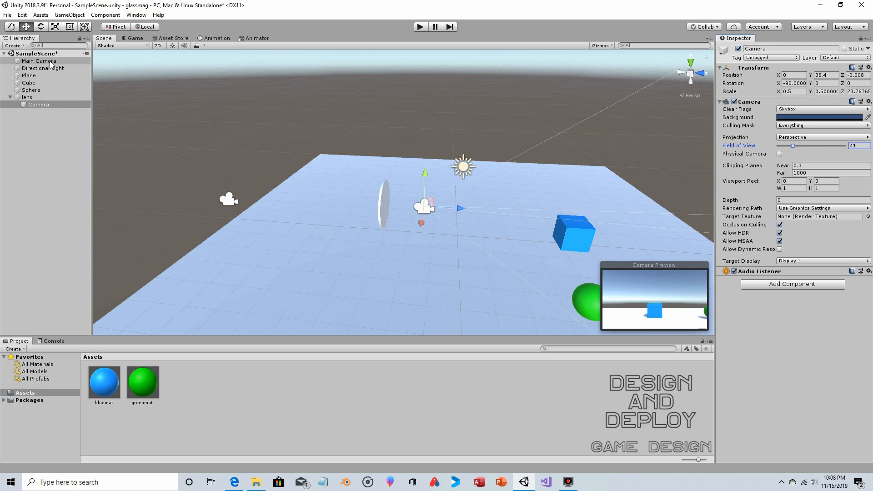
left_click(205, 235)
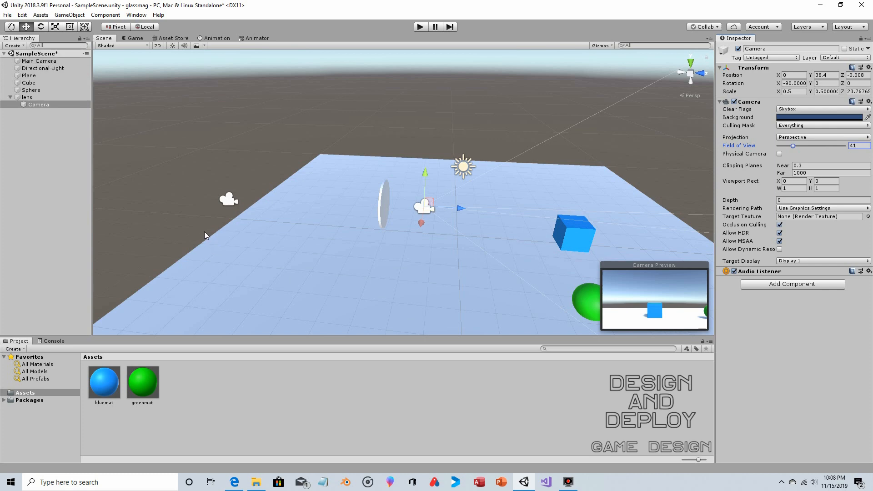
mouse_move(422, 212)
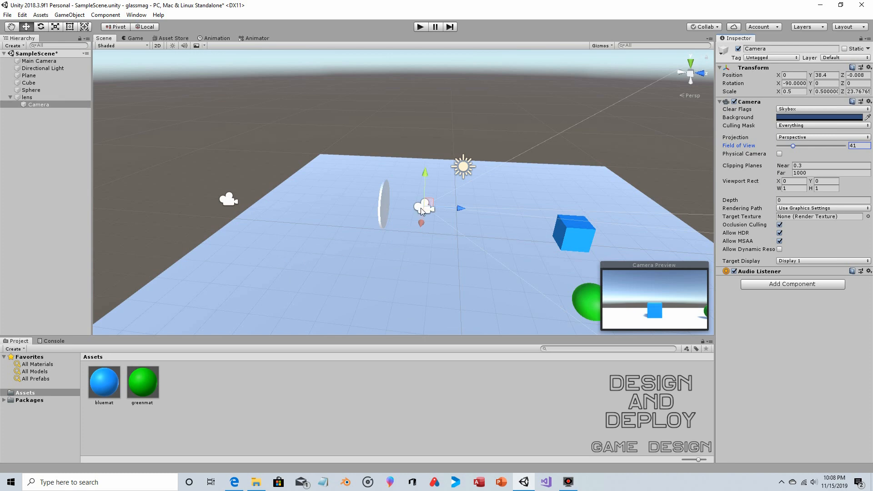
mouse_move(422, 244)
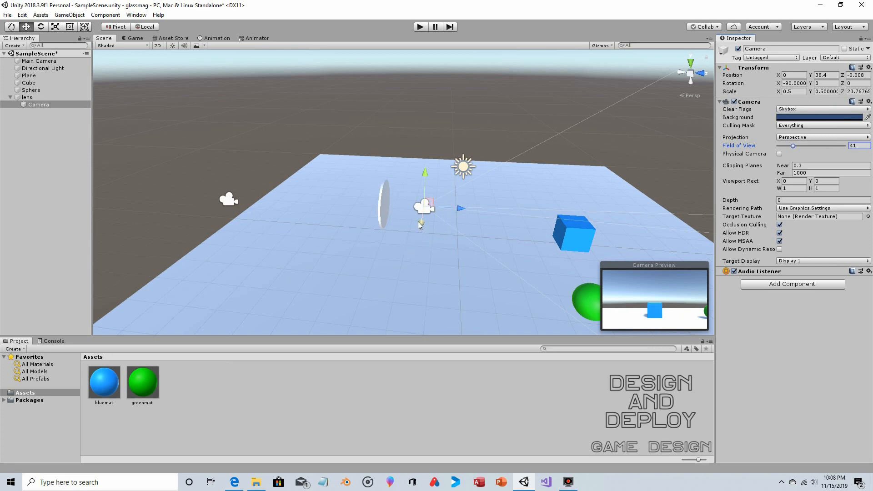
Create a Render Texture asset in Assets named lensmat
right_click(226, 381)
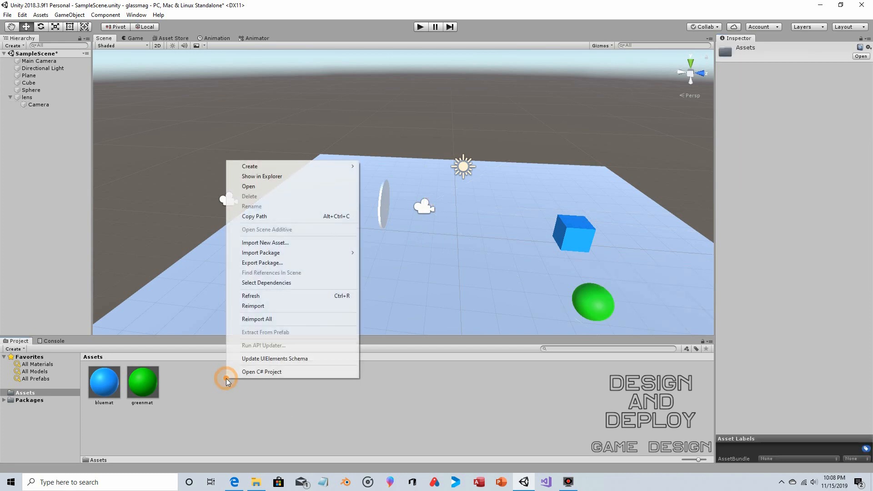
mouse_move(250, 166)
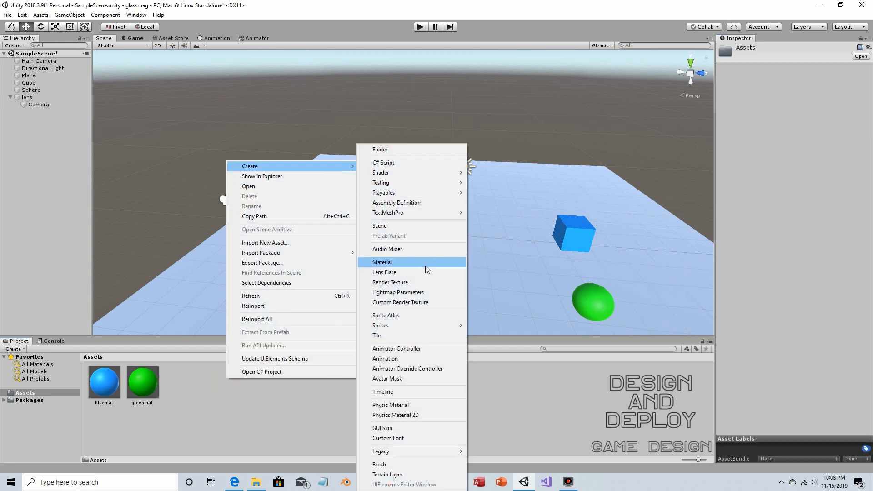
left_click(390, 282)
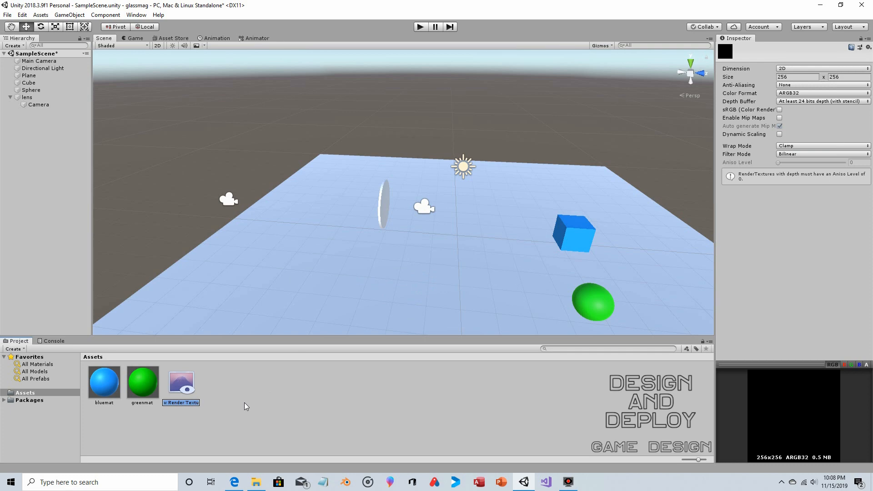
type("lensmat")
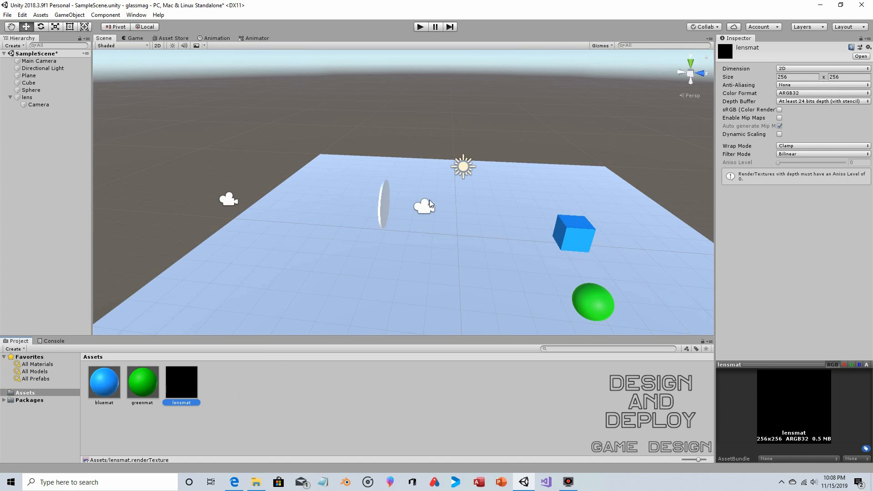
left_click(38, 105)
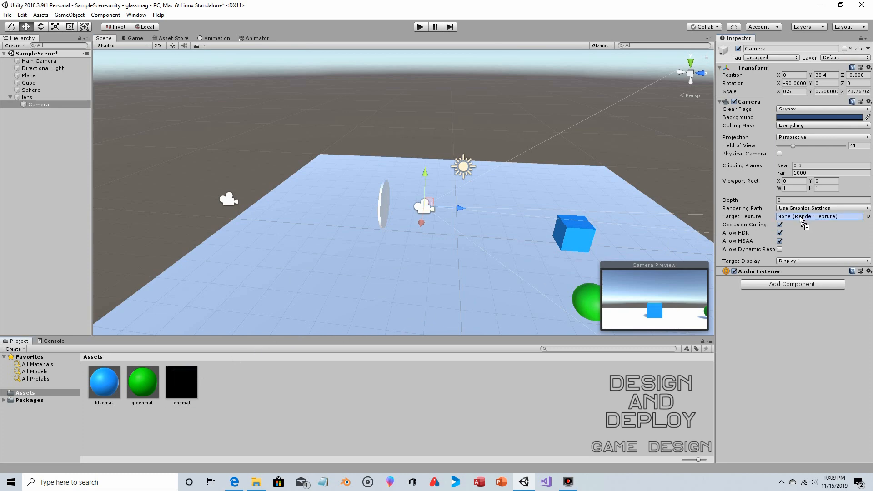
Assign lensmat as the lens camera's target texture and orbit to view the lens face
left_click(819, 216)
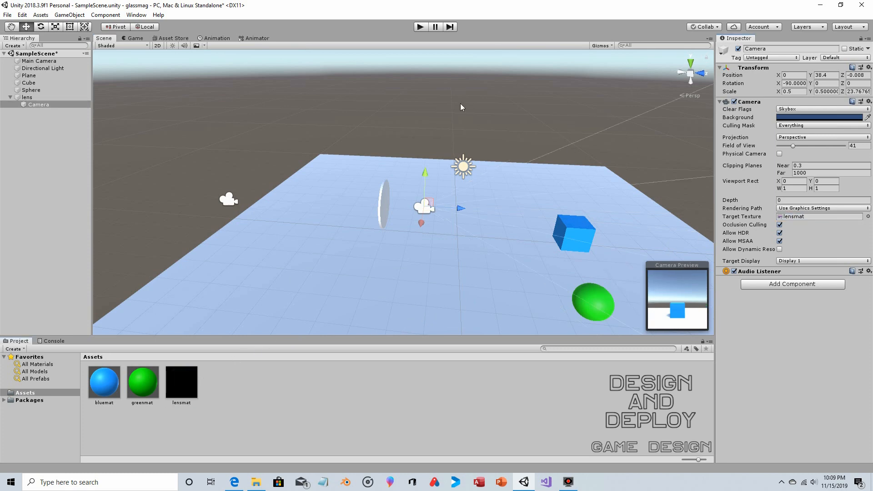
mouse_move(230, 306)
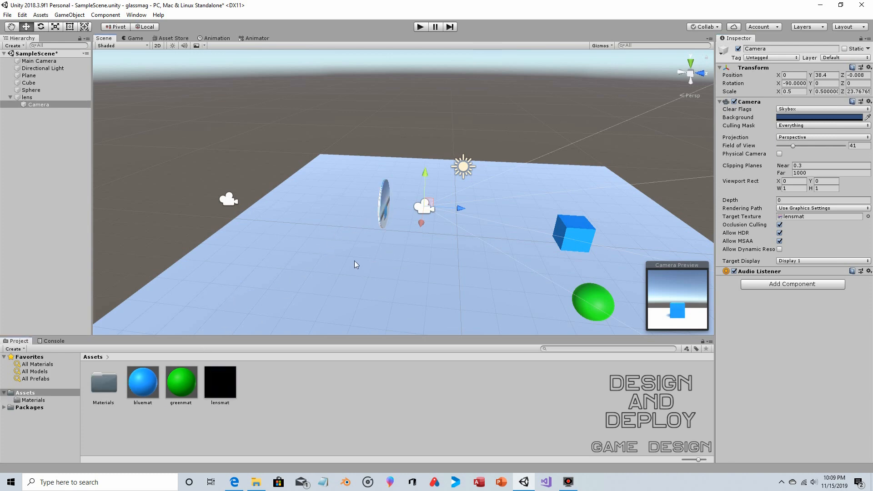
mouse_move(406, 257)
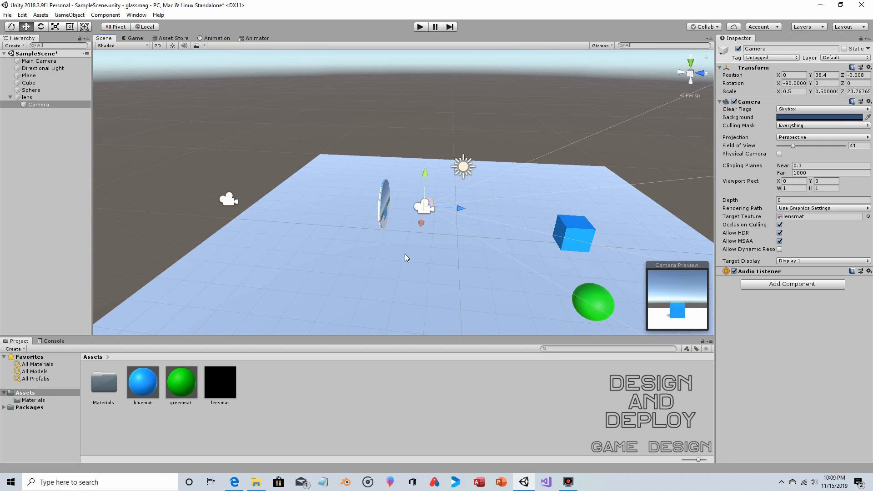
left_click_drag(406, 257, 208, 116)
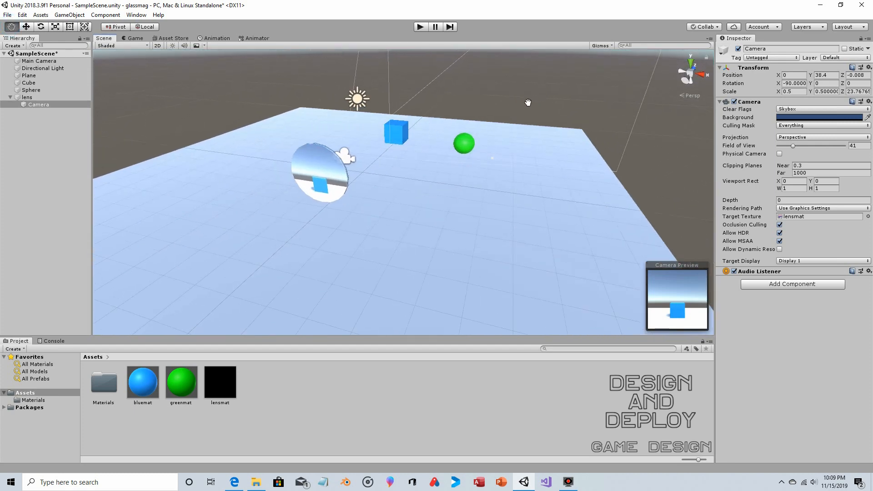
left_click_drag(528, 102, 507, 173)
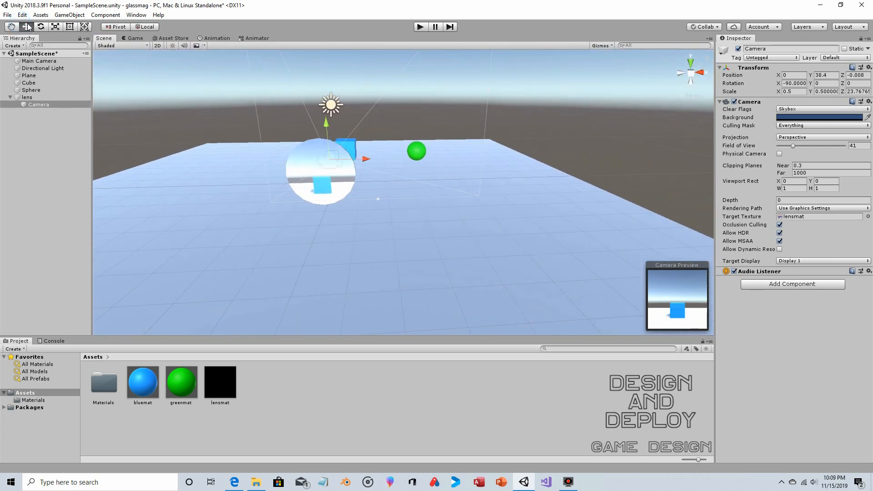
left_click(27, 97)
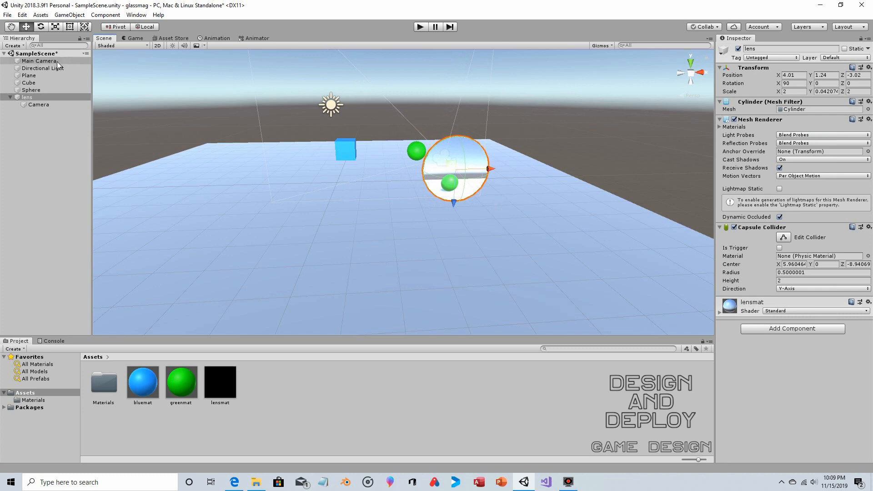
left_click(40, 60)
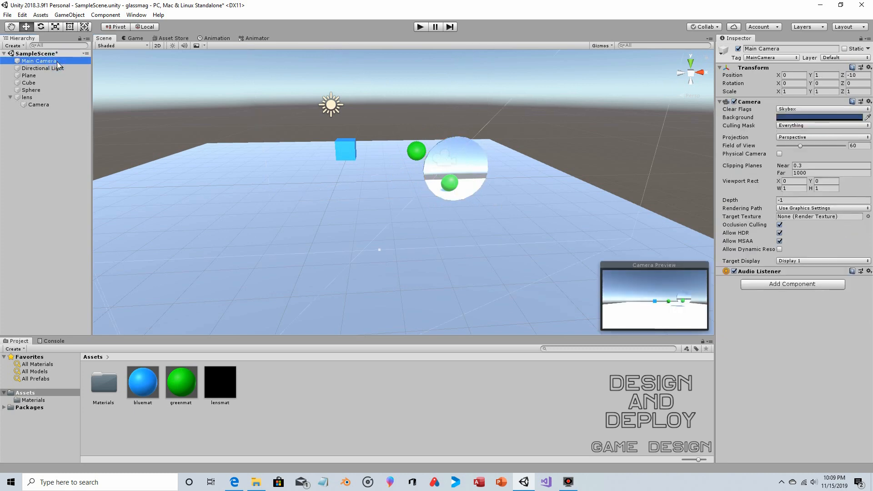
mouse_move(692, 313)
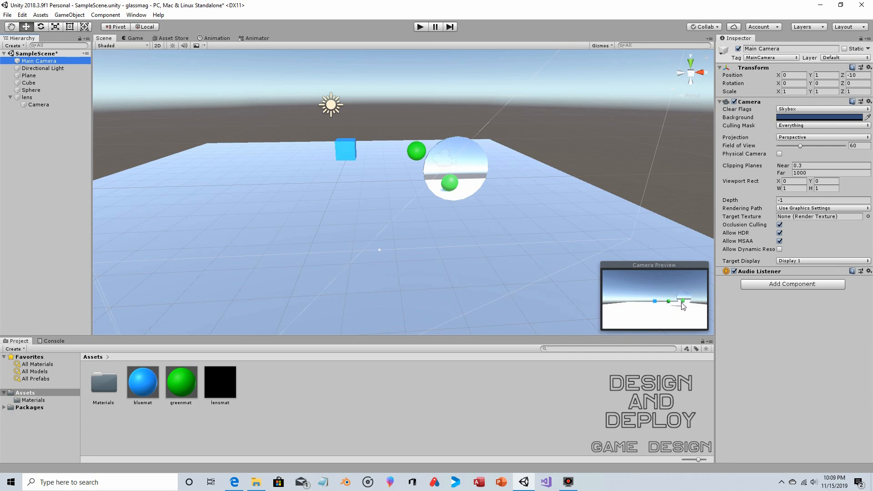
mouse_move(689, 305)
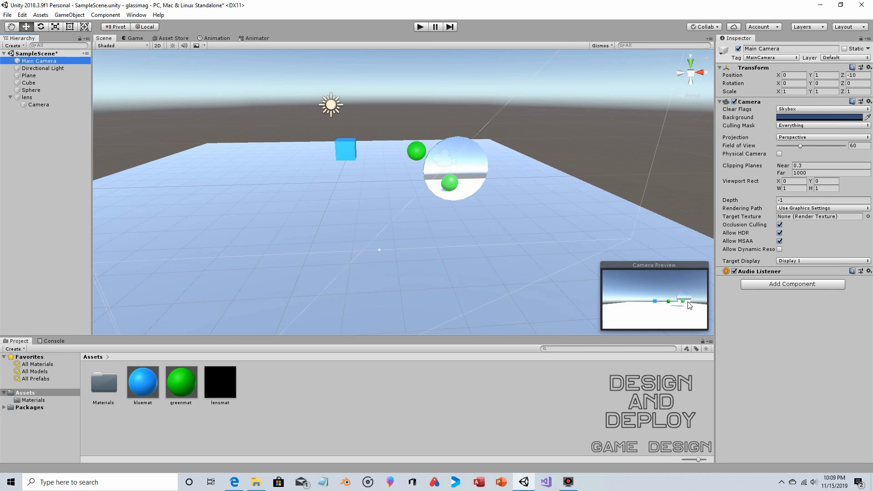
mouse_move(678, 304)
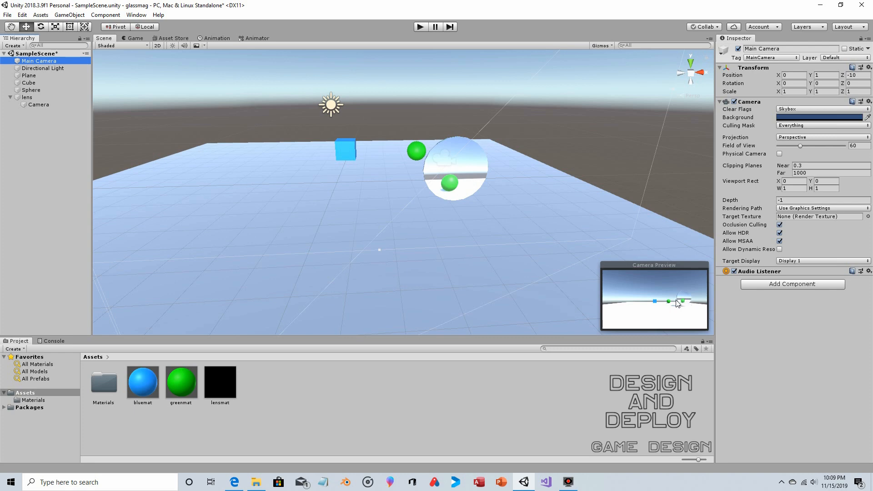
mouse_move(471, 191)
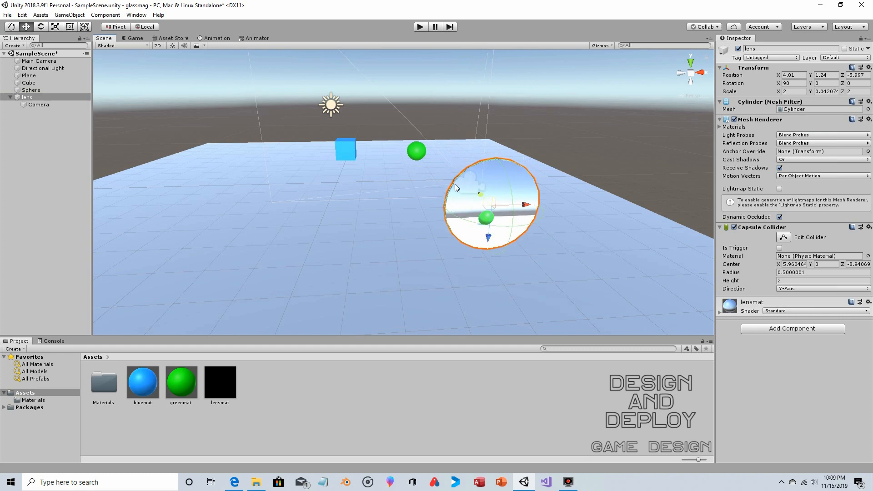
mouse_move(771, 123)
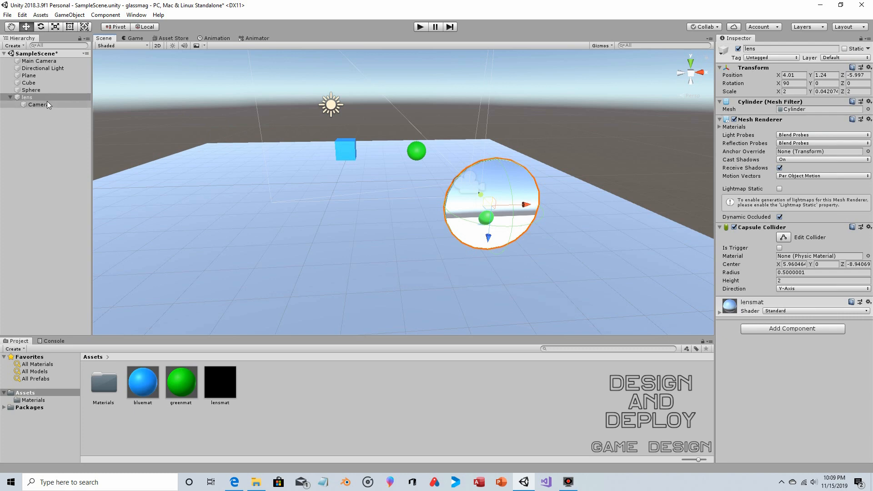
Lower the lens camera's Field of View to 9, then select Main Camera
left_click(38, 105)
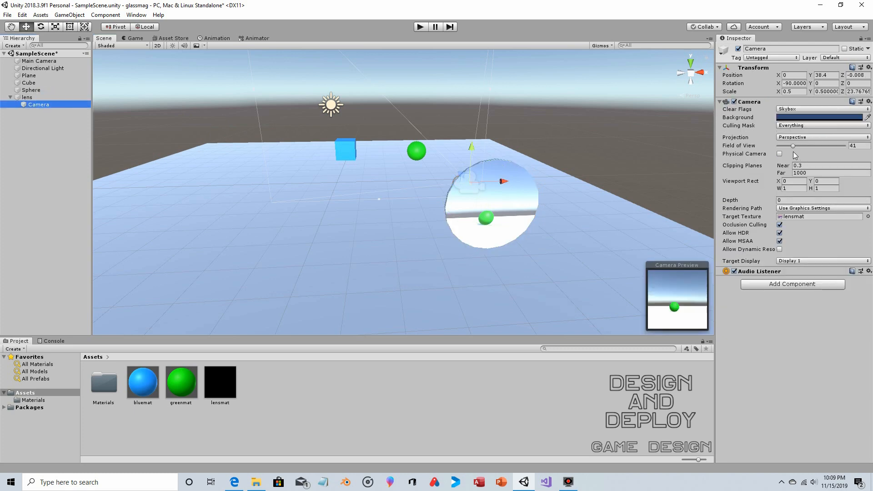
left_click_drag(811, 146, 785, 145)
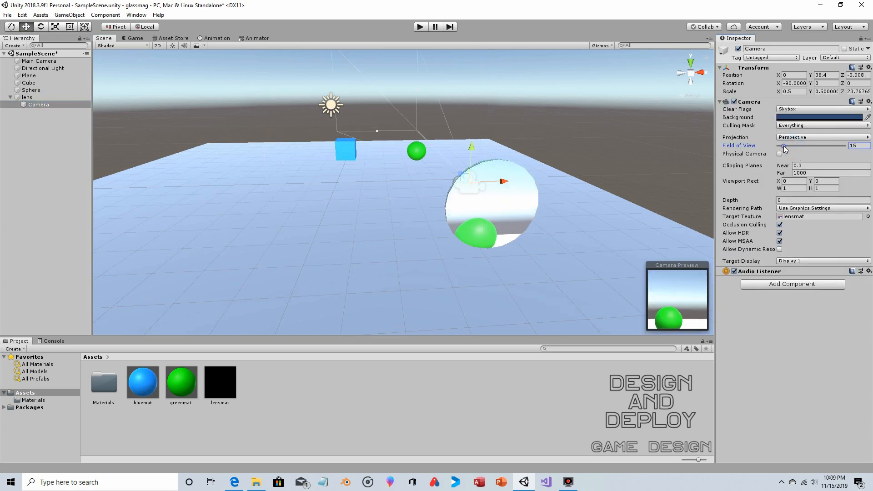
left_click_drag(784, 145, 756, 146)
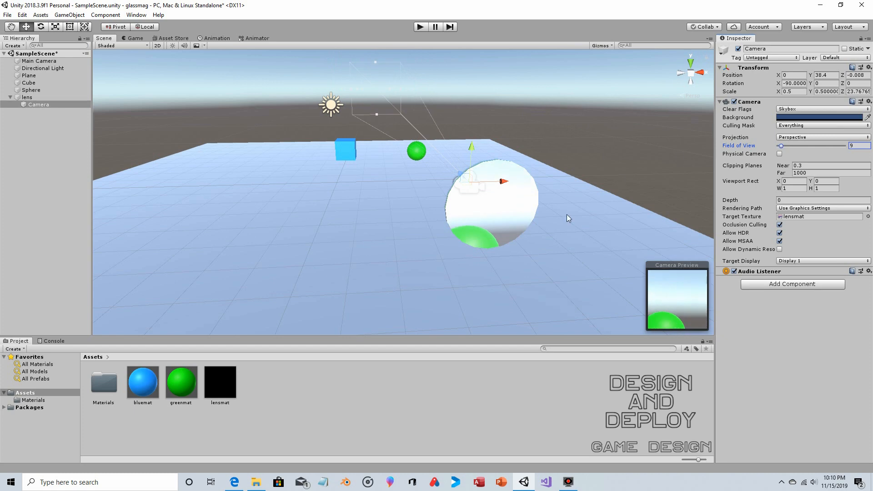
mouse_move(214, 111)
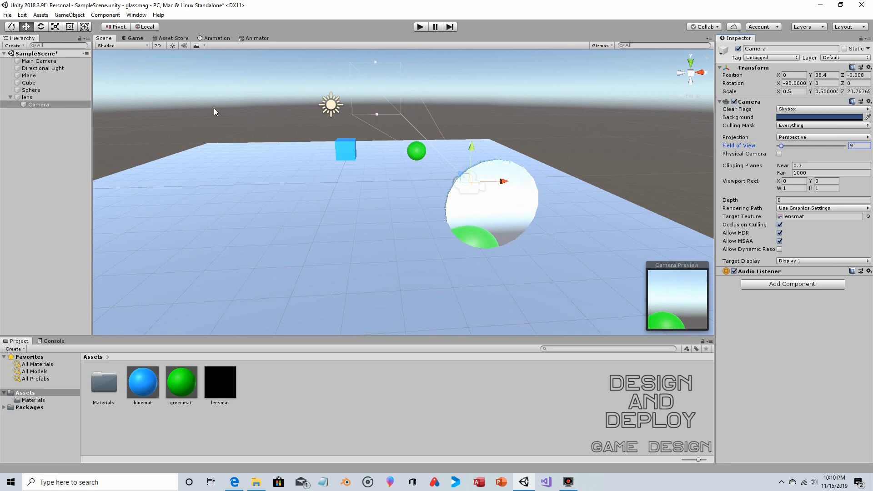
left_click(26, 97)
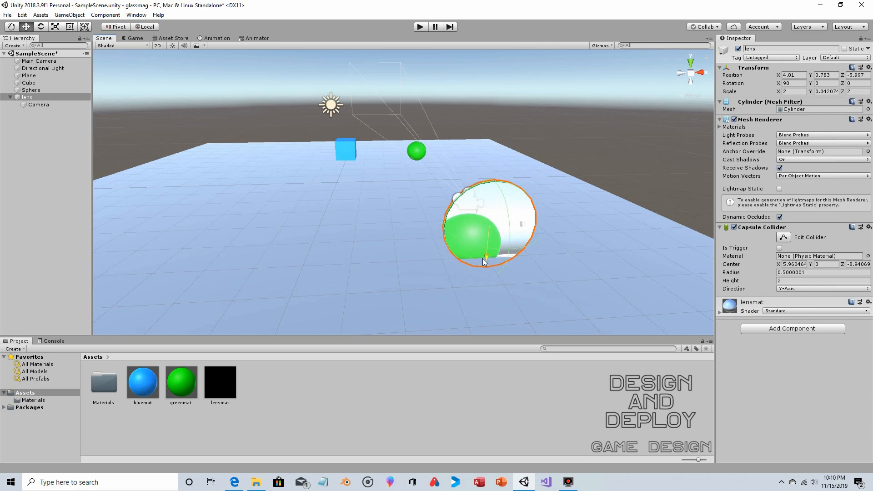
left_click(39, 60)
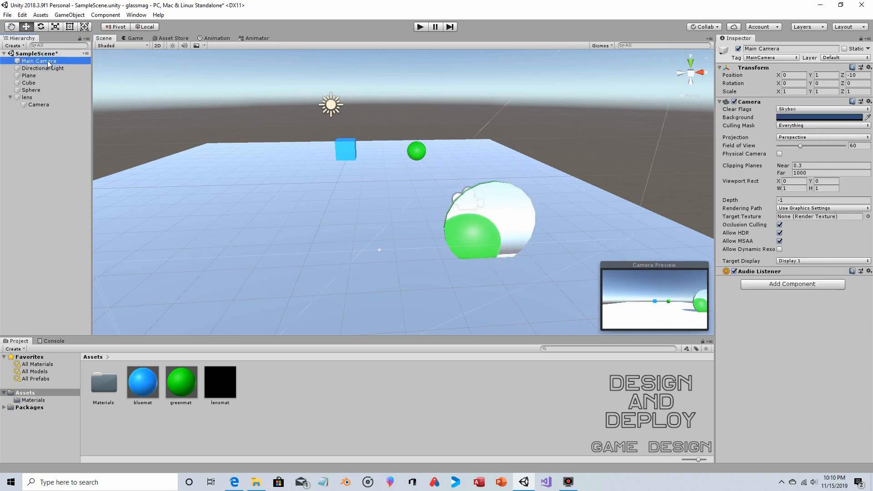
mouse_move(672, 305)
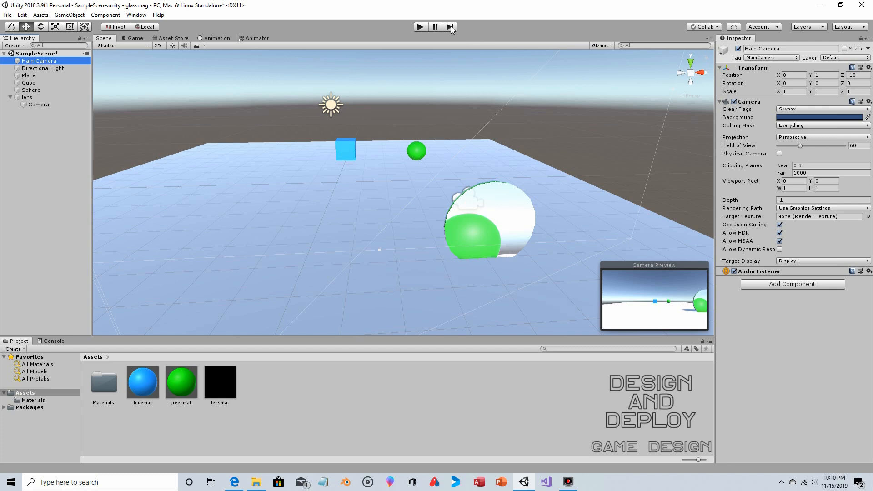
left_click(419, 27)
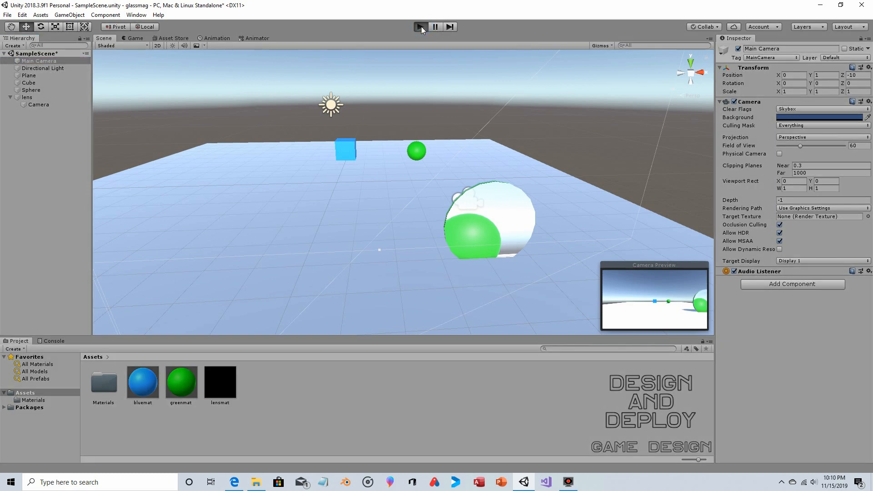
left_click(420, 26)
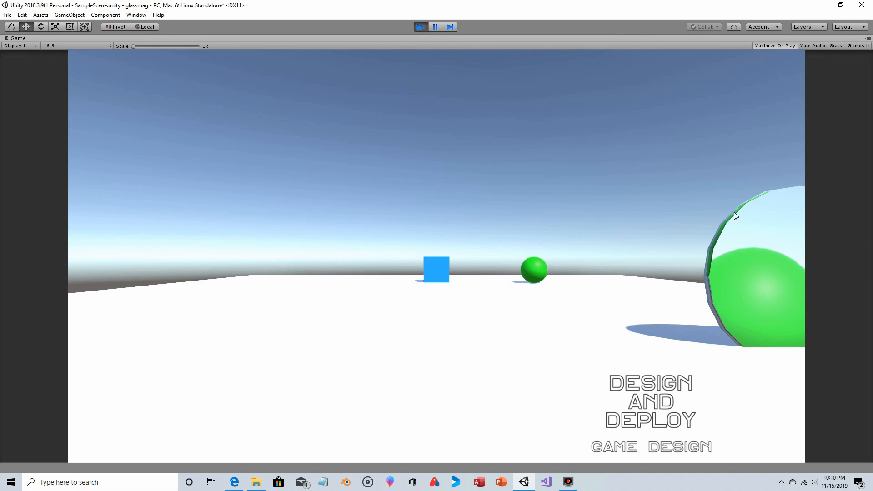
mouse_move(732, 219)
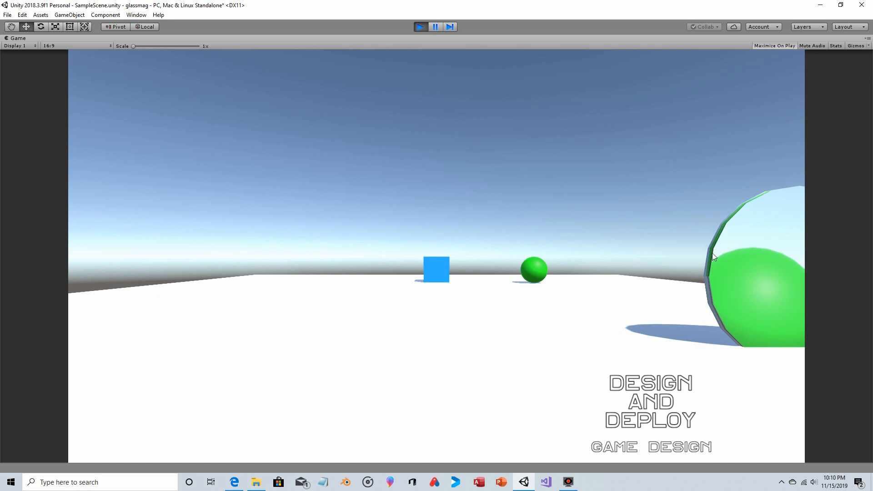
mouse_move(724, 231)
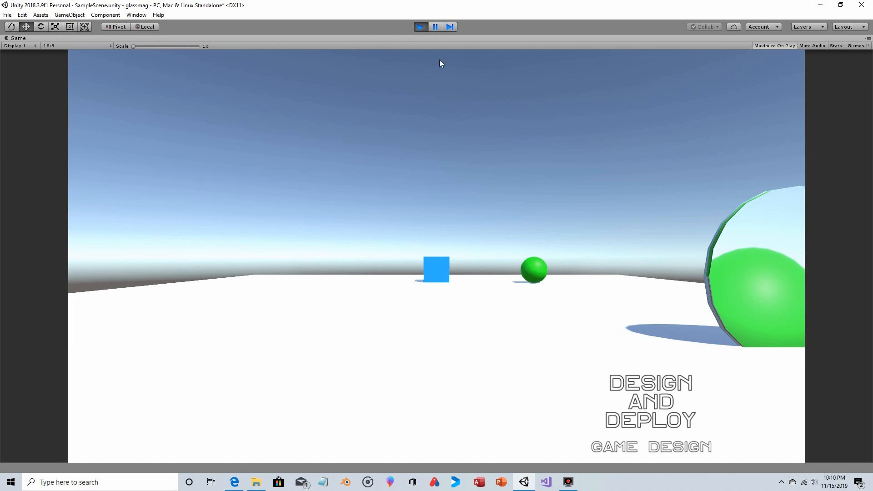
left_click(420, 26)
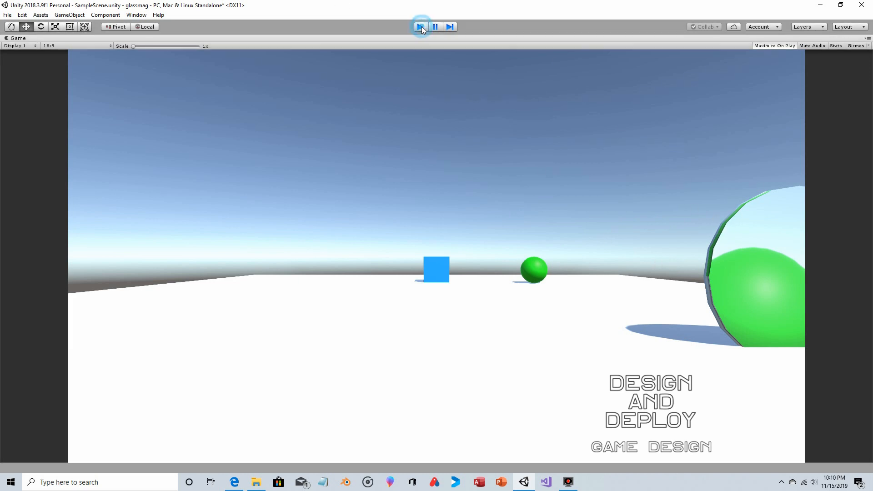
left_click(420, 27)
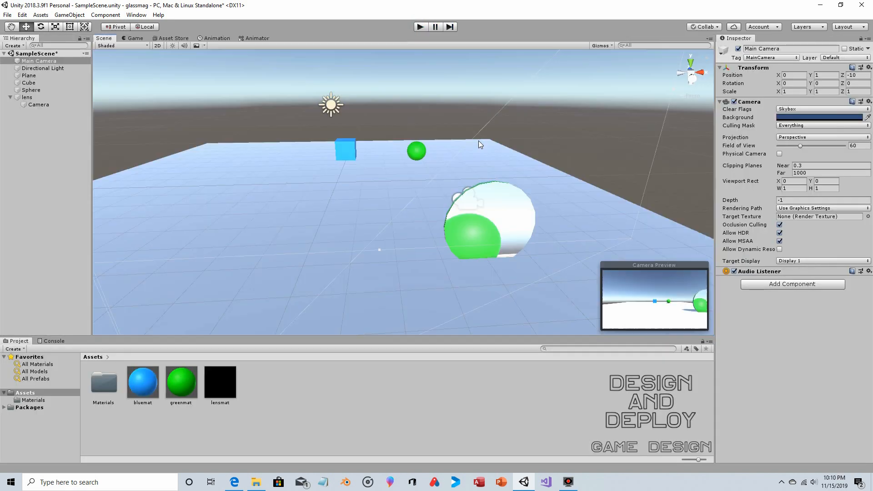
mouse_move(516, 215)
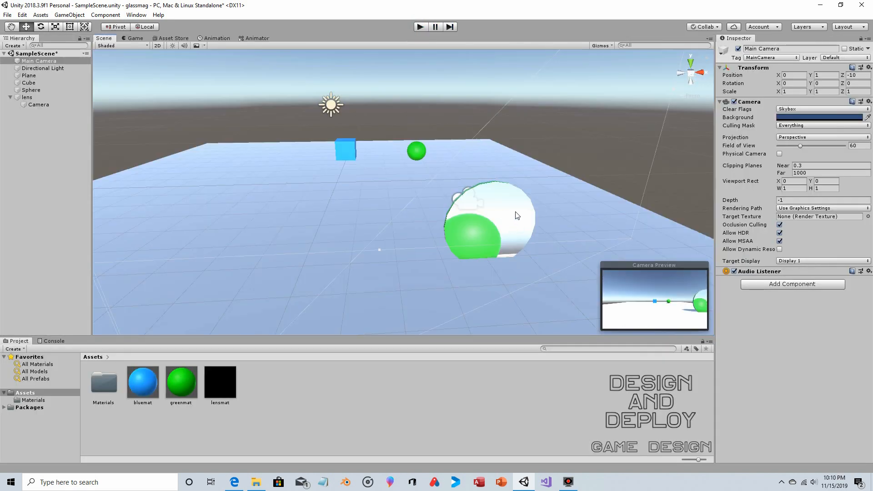
mouse_move(373, 181)
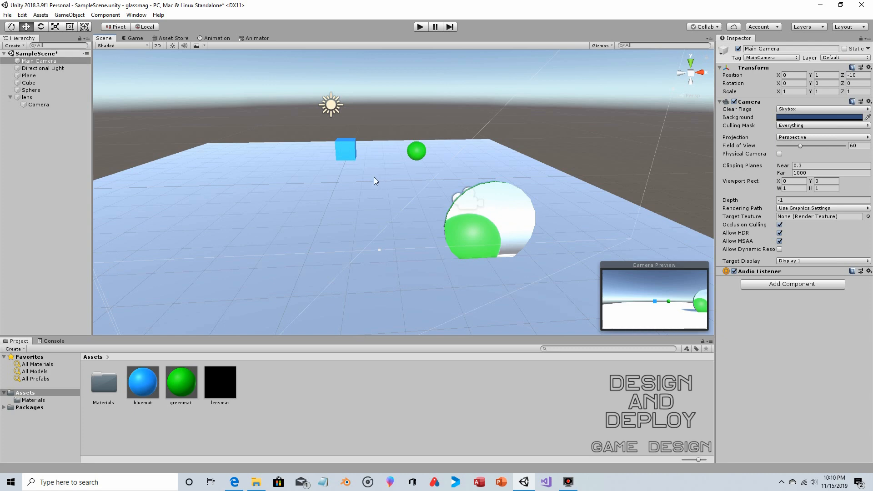
mouse_move(372, 179)
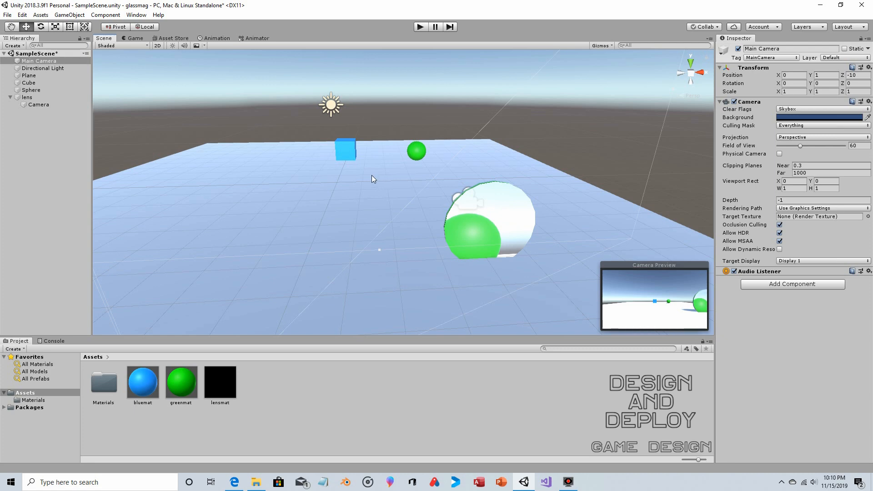
mouse_move(477, 210)
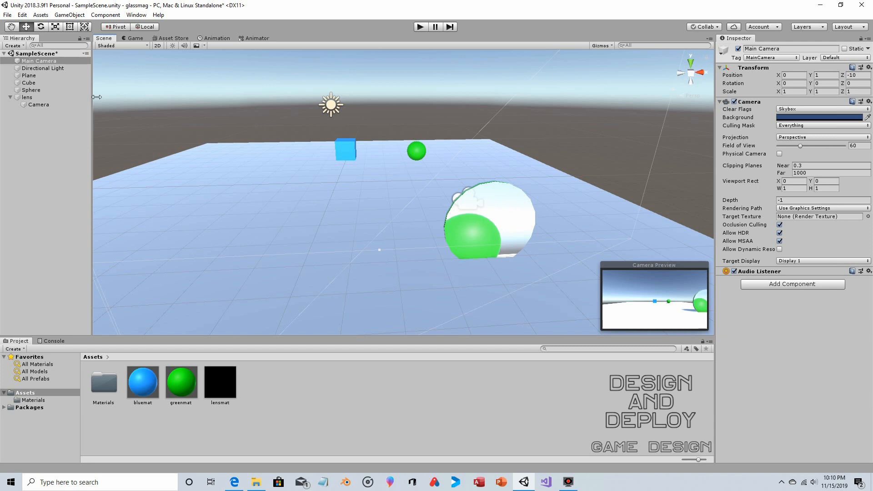
Select the lens object to raise it to Position Y 1.224
left_click(27, 97)
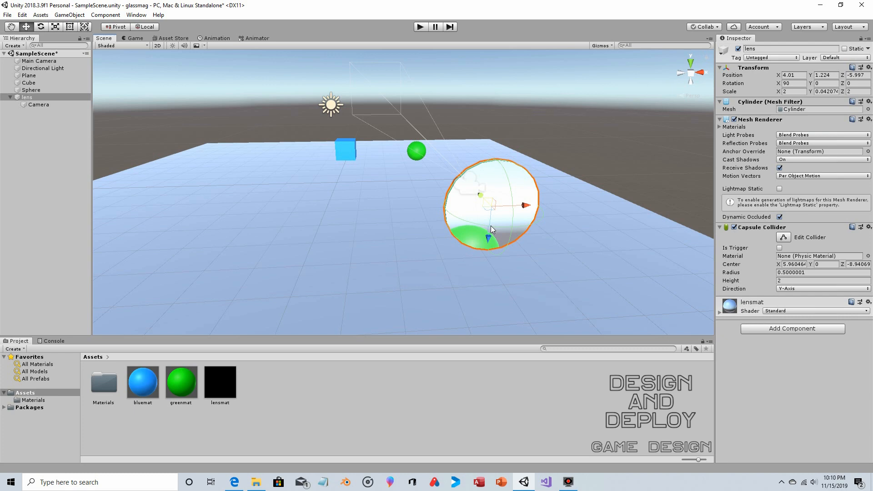
Select the lens camera while reorienting the lens toward the green sphere
left_click(38, 105)
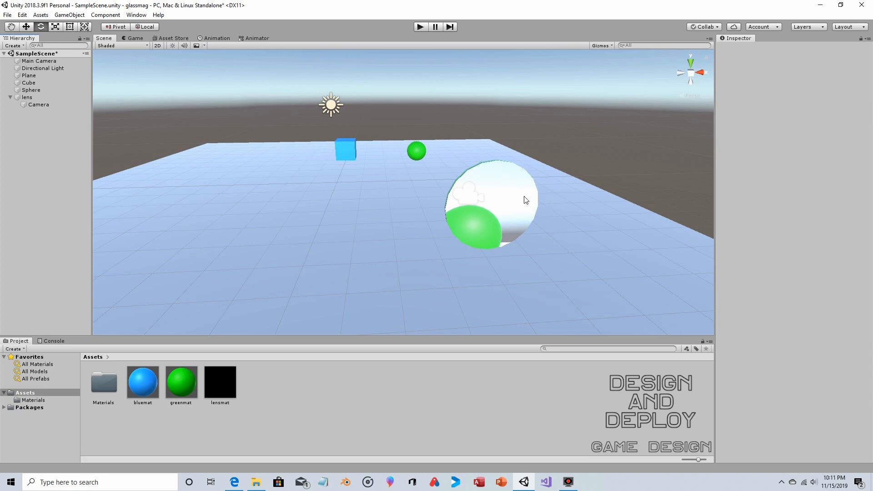
mouse_move(515, 196)
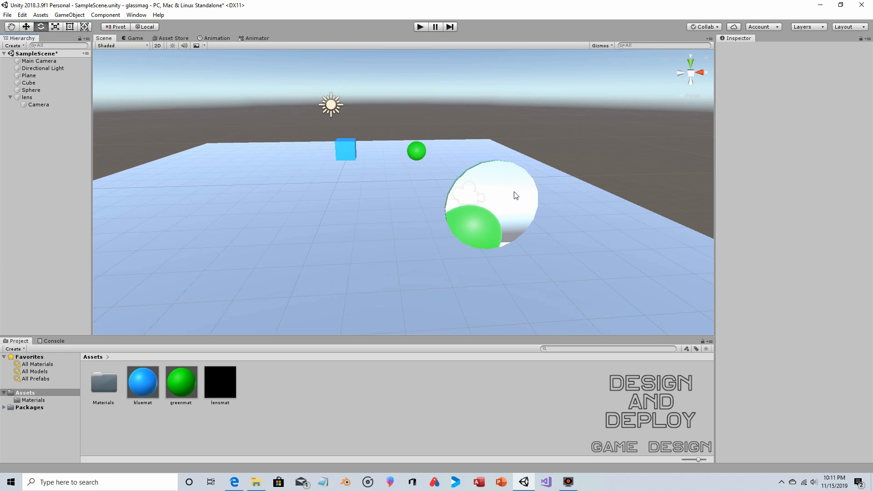
mouse_move(512, 196)
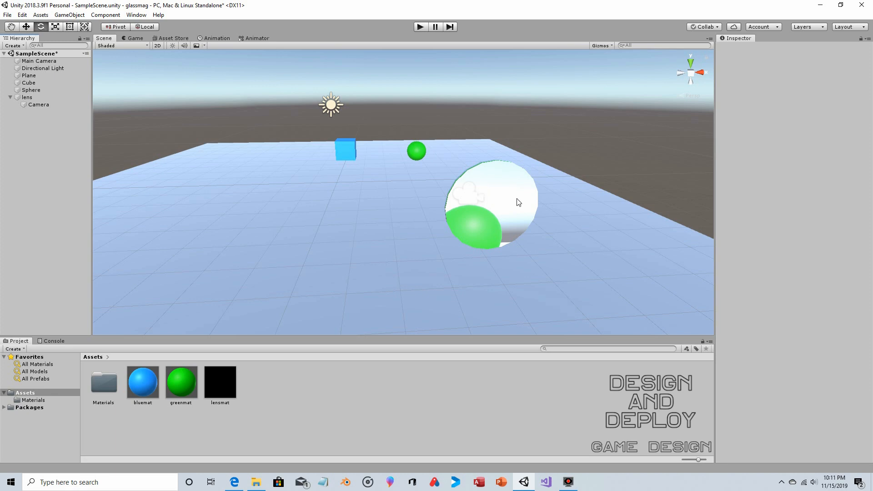
mouse_move(366, 278)
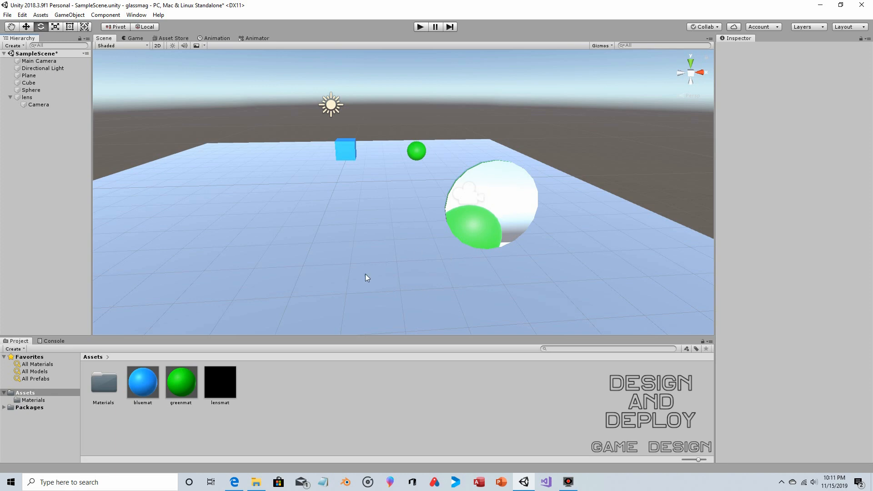
Add a Physics > Rigidbody component to the selected Sphere
left_click(415, 151)
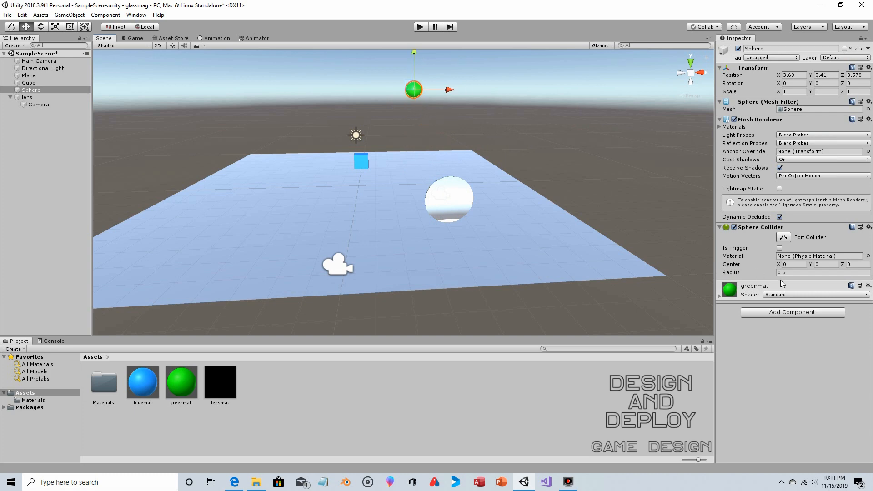
mouse_move(768, 302)
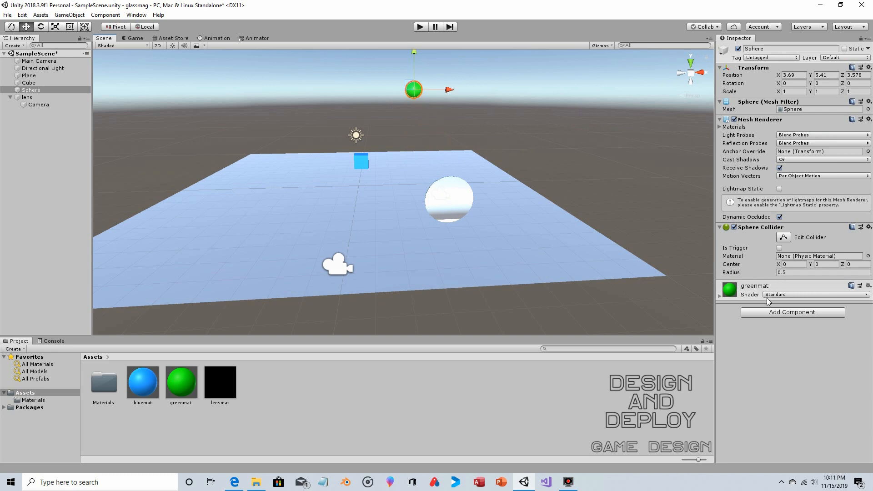
left_click(791, 312)
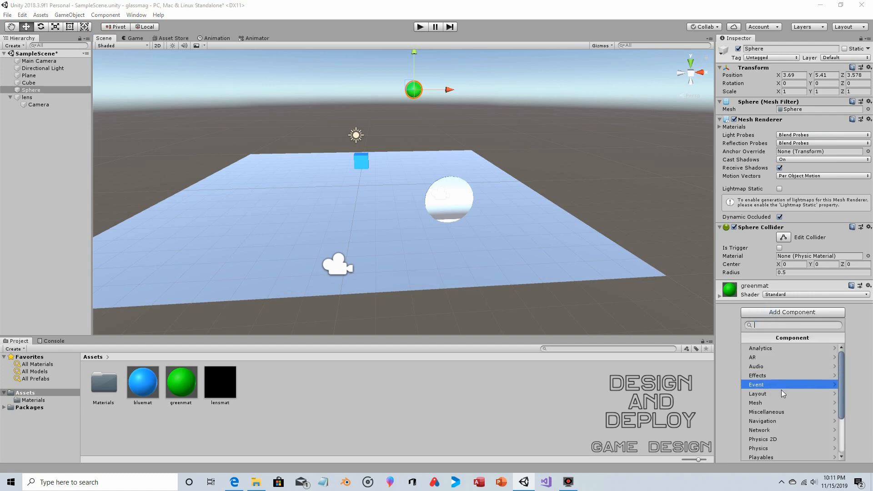
mouse_move(781, 457)
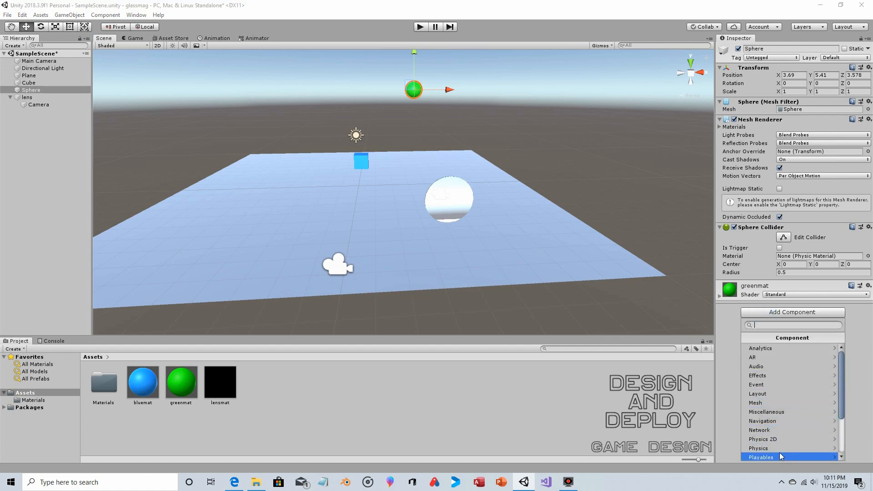
left_click(758, 448)
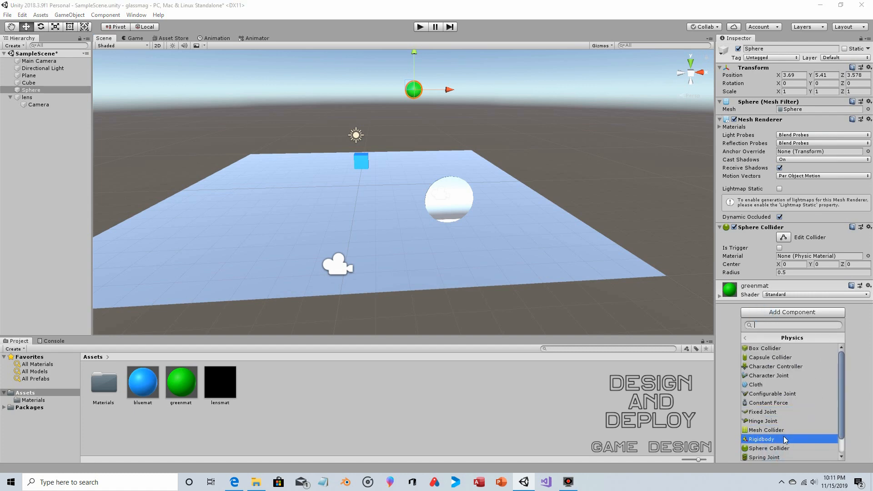
left_click(761, 439)
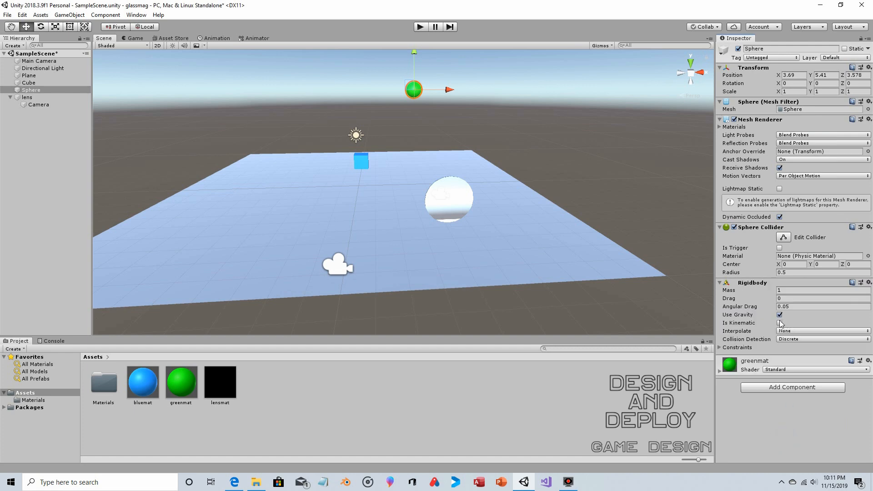
mouse_move(419, 27)
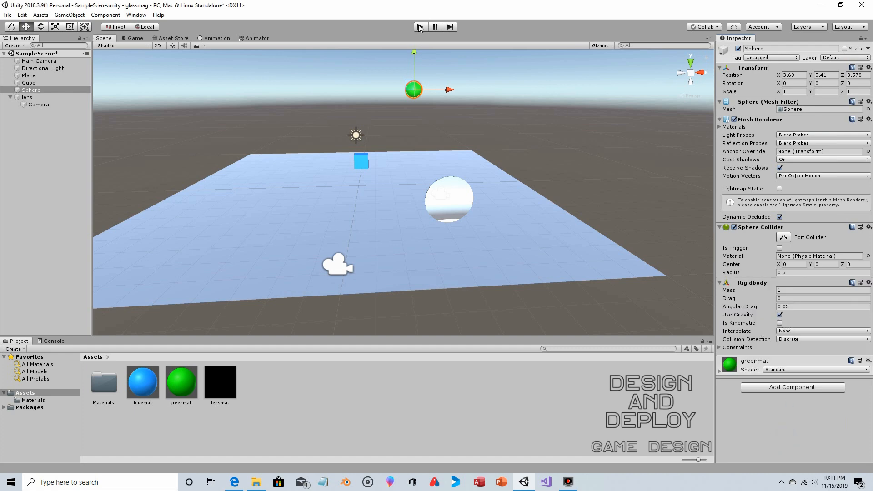
mouse_move(419, 27)
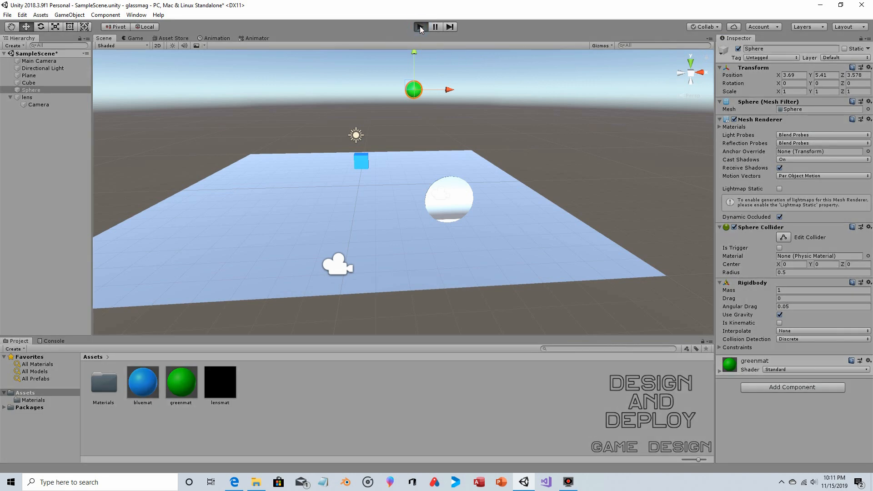
Test-play the sphere's fall, then move the Sphere left to X 1.83
left_click(420, 27)
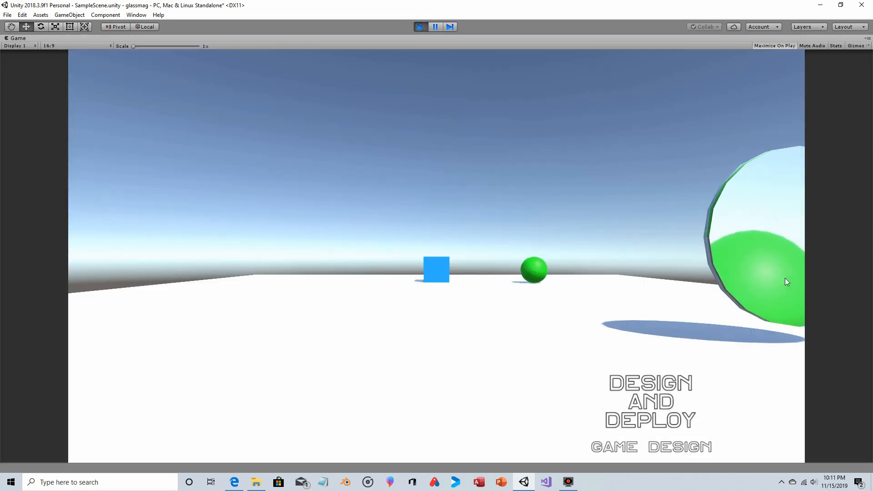
left_click(419, 26)
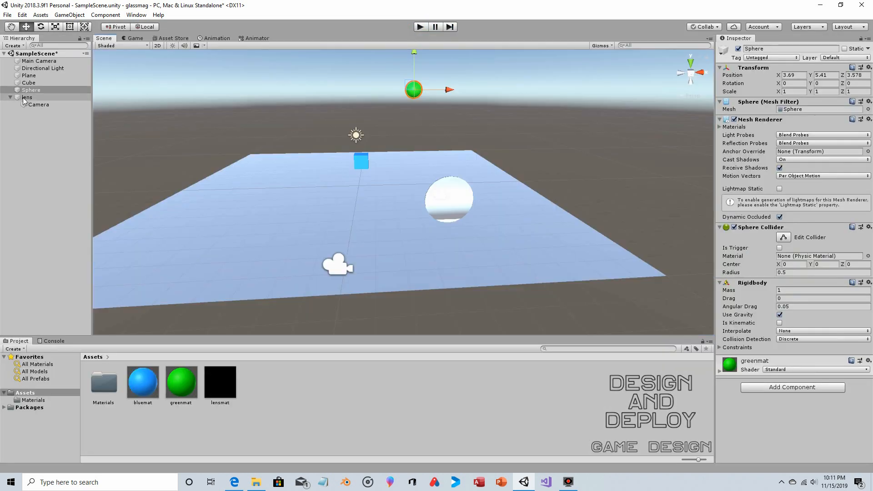
left_click(28, 97)
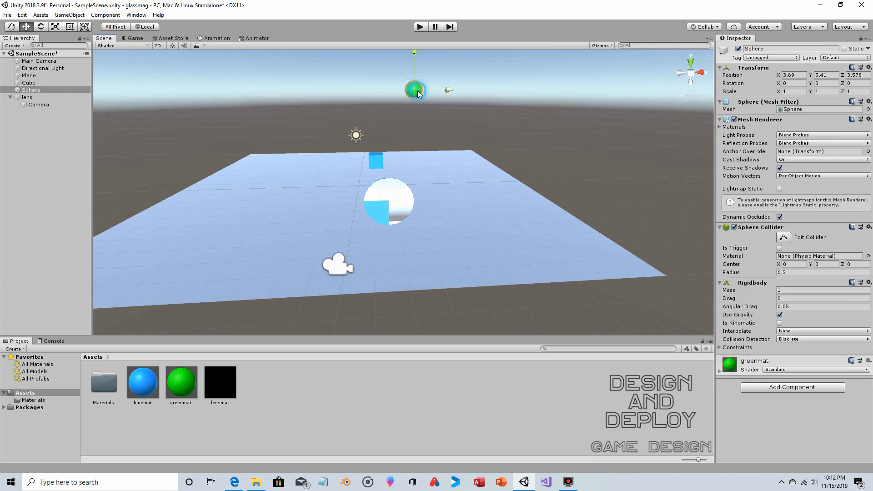
left_click_drag(416, 89, 384, 89)
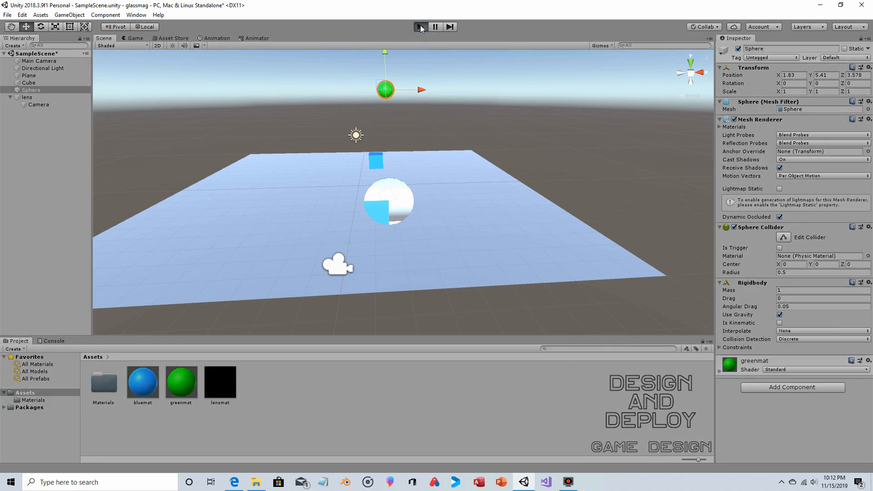
left_click(420, 27)
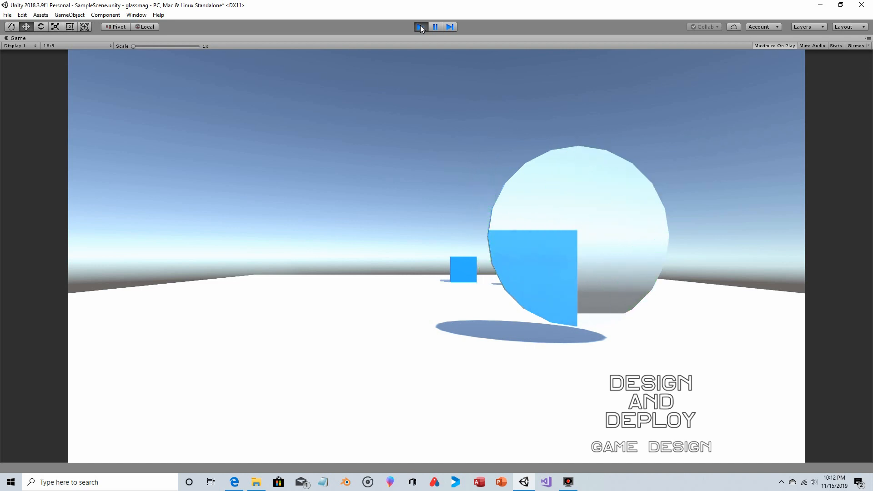
left_click(421, 27)
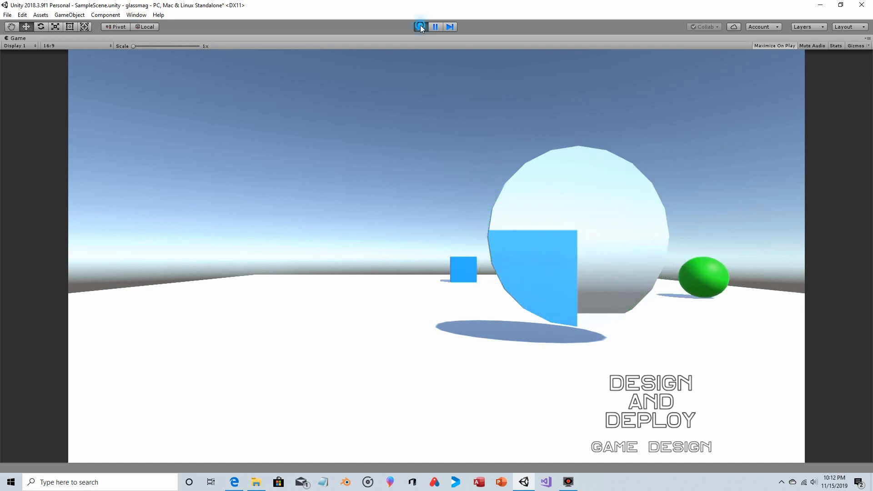
left_click(420, 26)
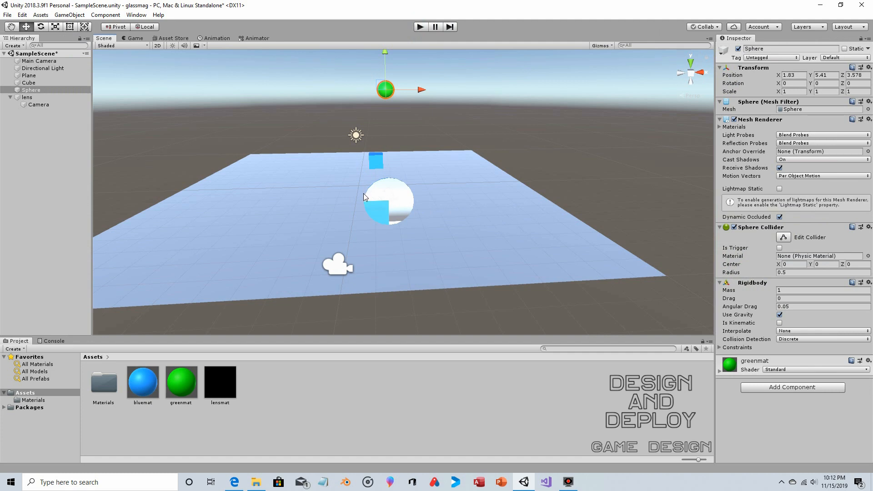
mouse_move(356, 192)
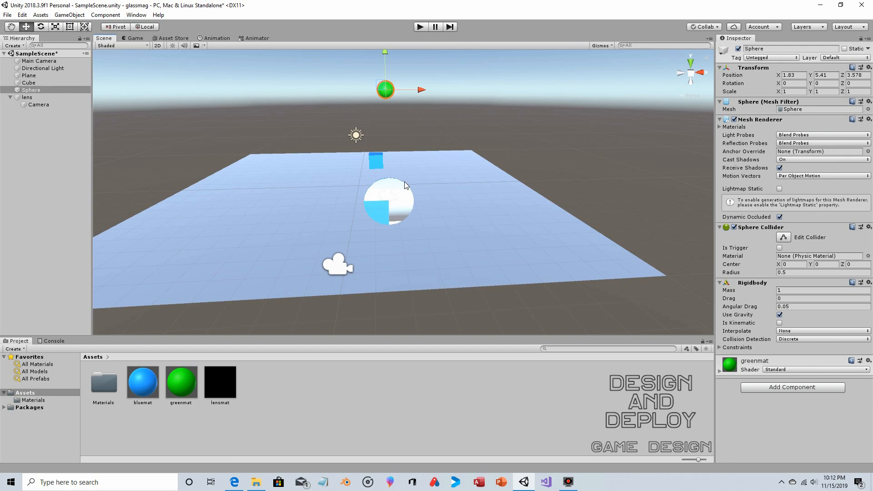
mouse_move(392, 262)
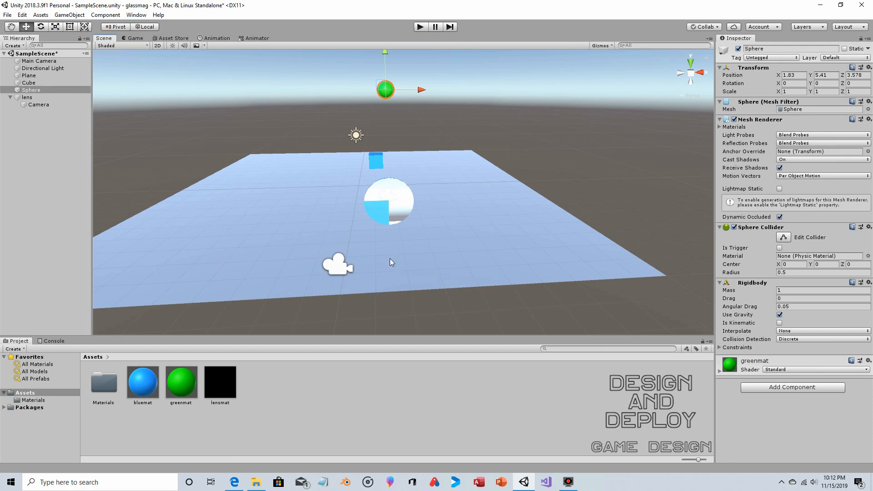
mouse_move(442, 275)
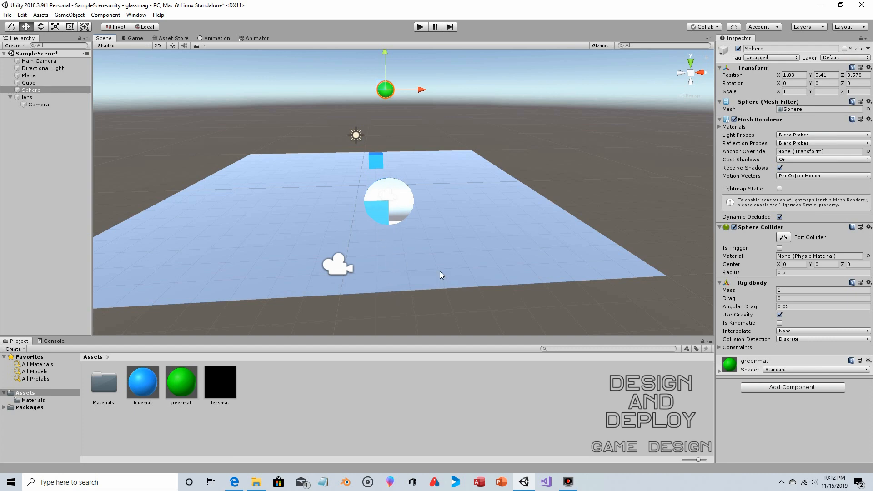
mouse_move(434, 253)
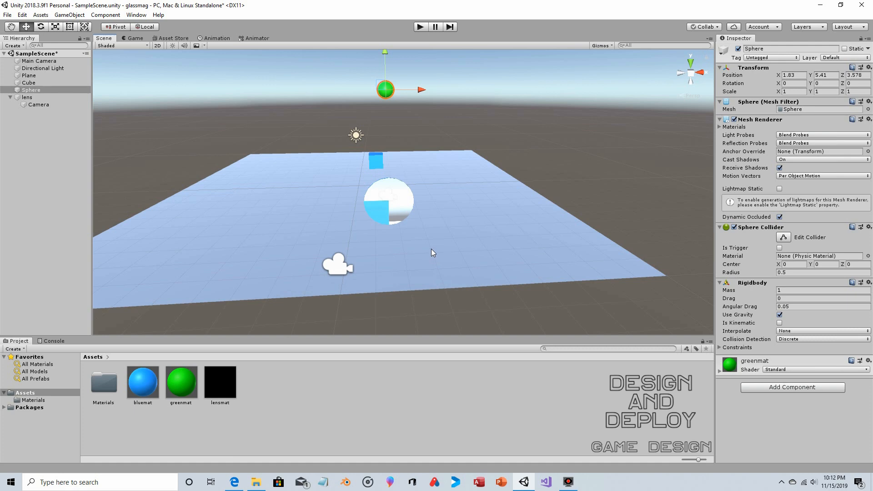
mouse_move(433, 248)
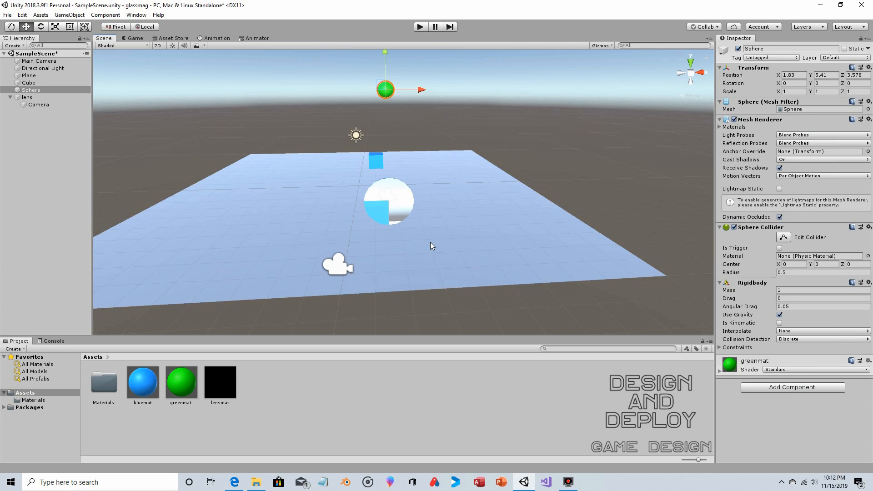
mouse_move(439, 238)
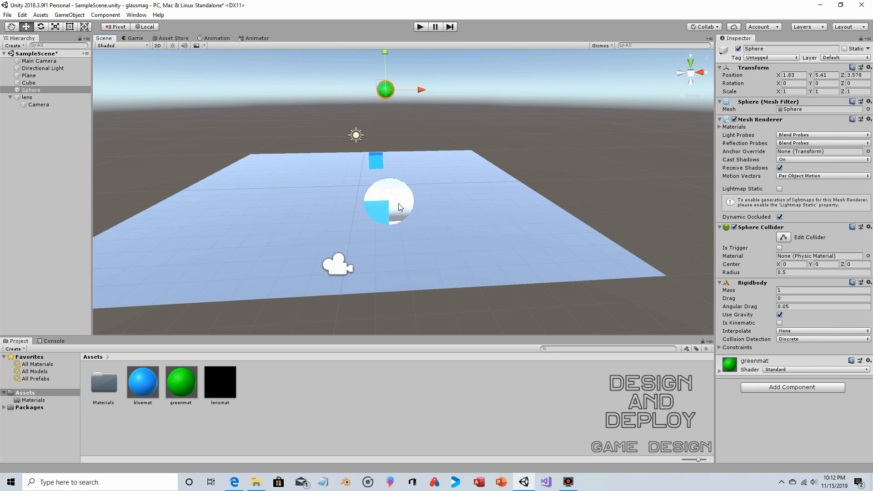
mouse_move(468, 181)
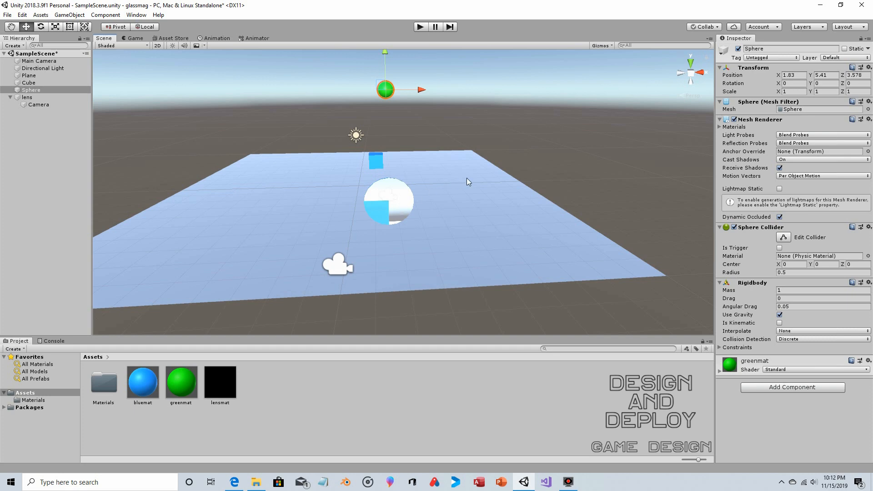
mouse_move(499, 179)
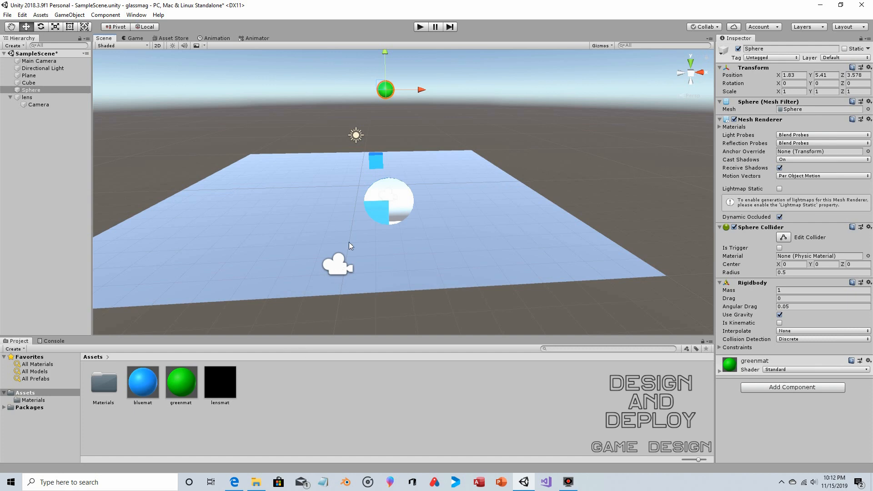
Inspect the lensmat render texture, then the Camera nested under lens
left_click(219, 381)
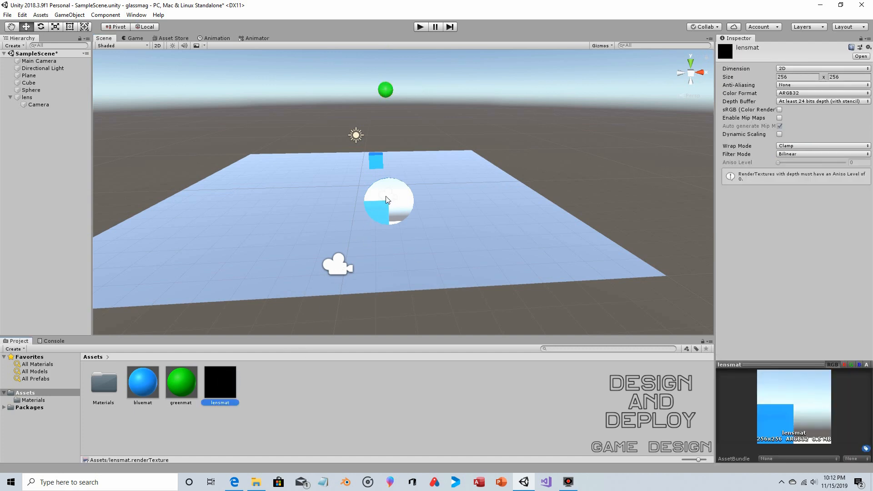
left_click(38, 104)
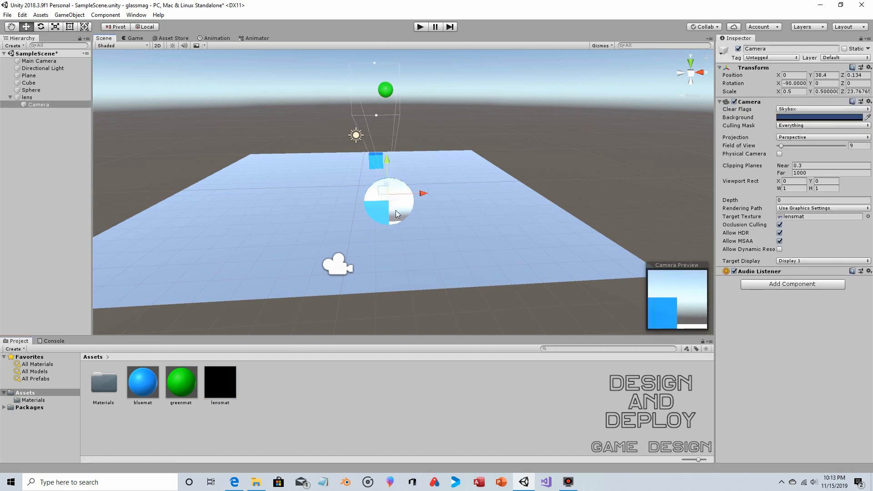